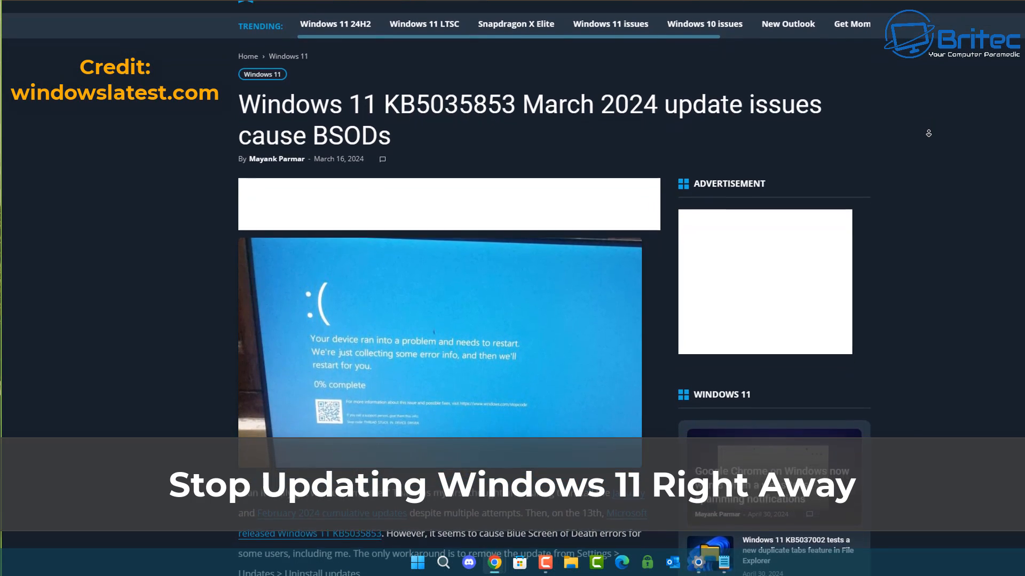
Scroll down through the Settings page content.
scroll("down", 3)
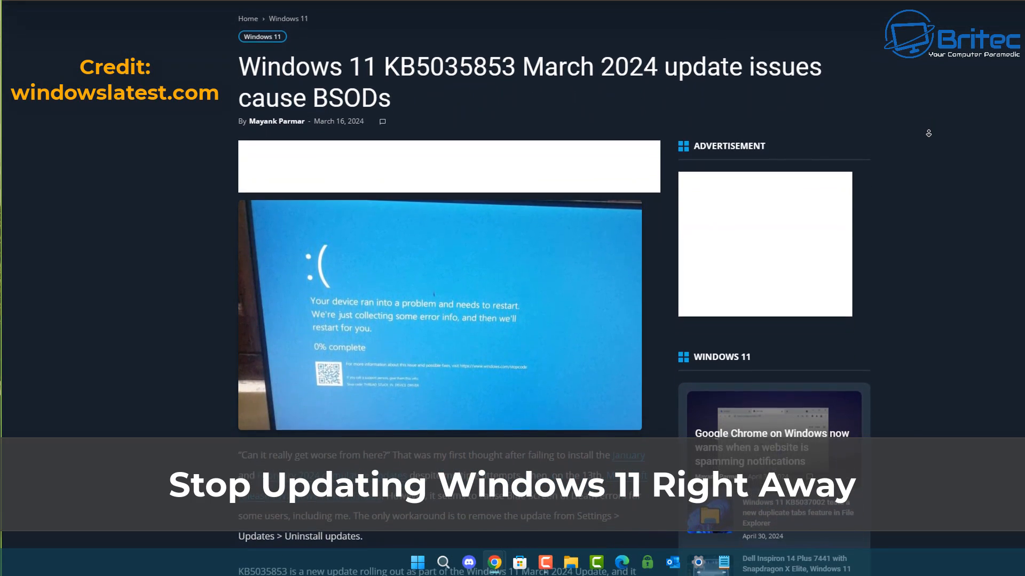
scroll("down", 3)
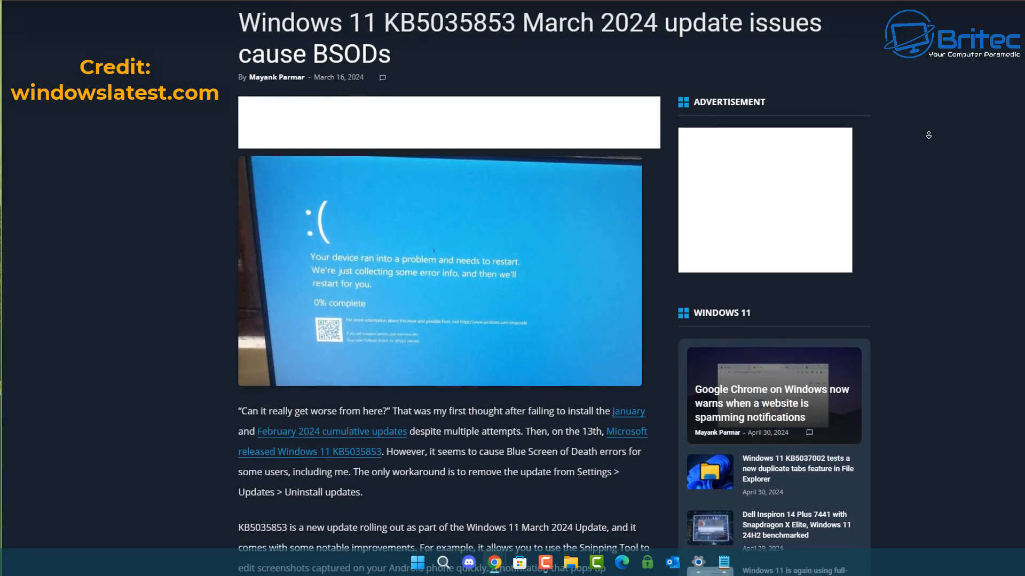
scroll("down", 3)
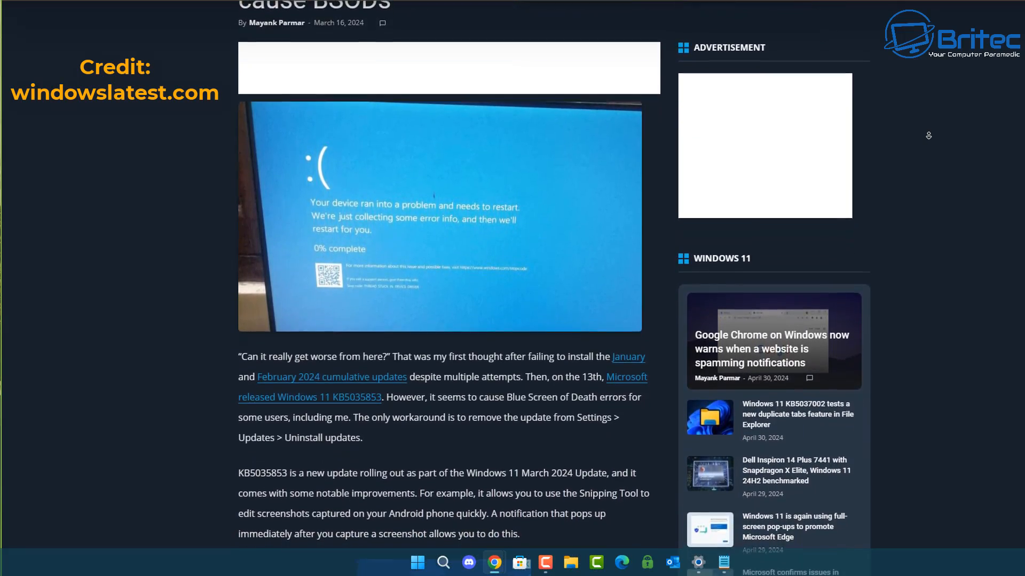
scroll("down", 3)
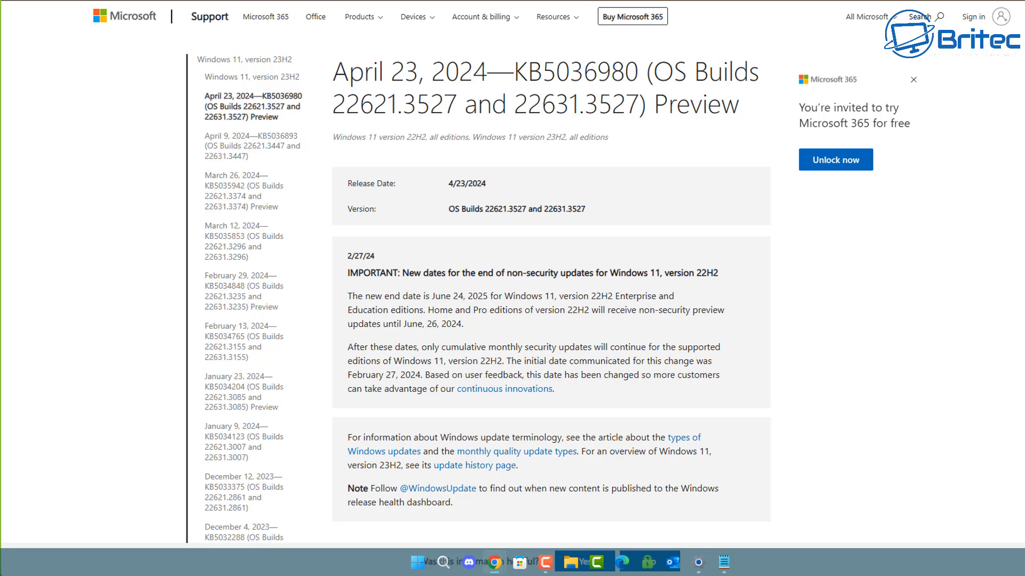
scroll("down", 3)
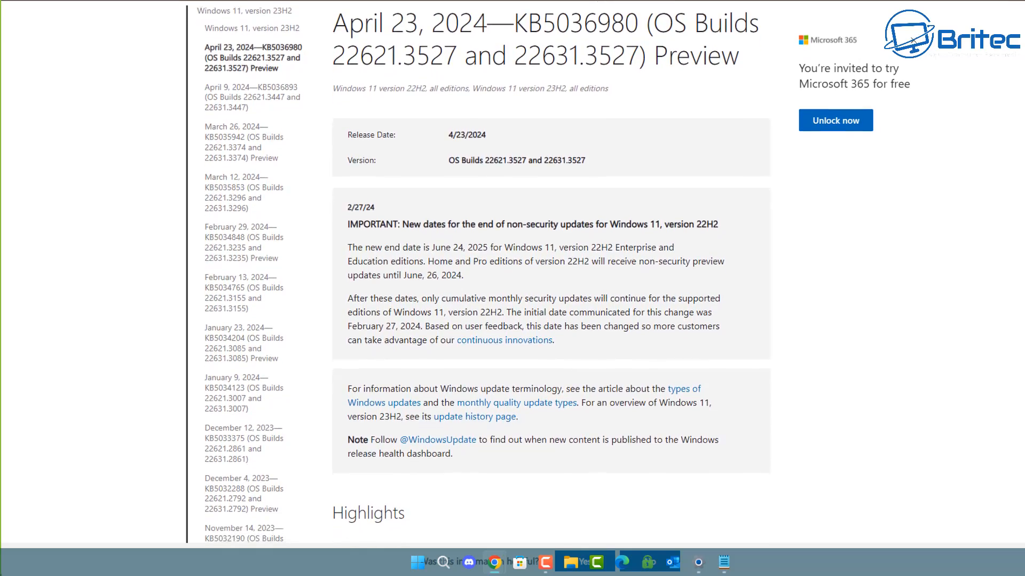
scroll("down", 3)
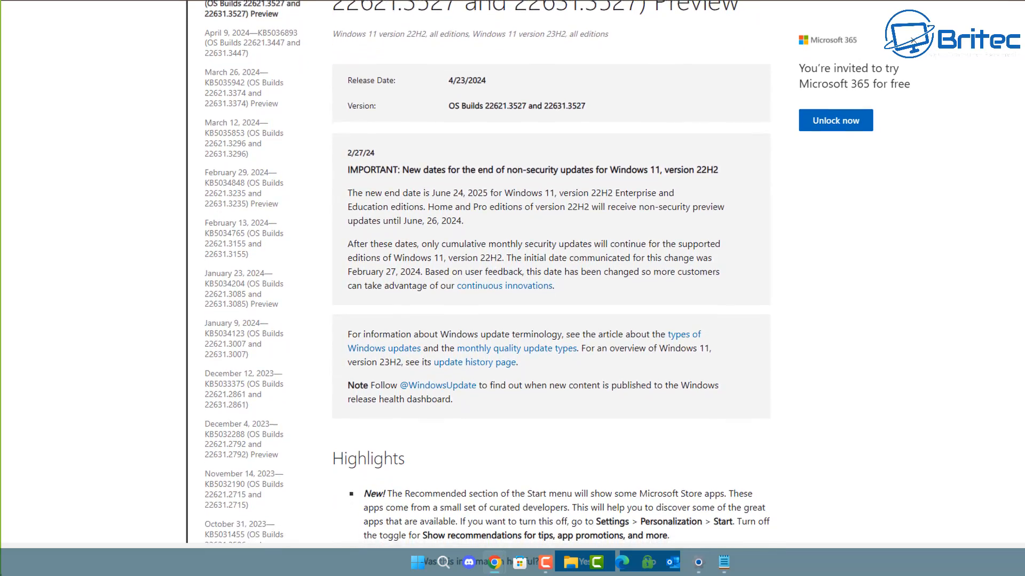
scroll("down", 3)
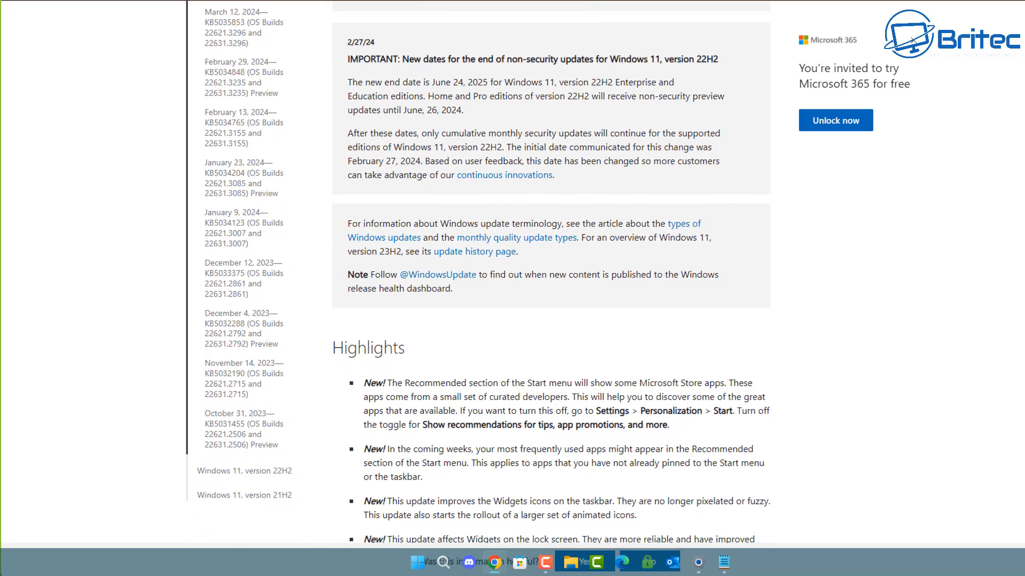
scroll("down", 3)
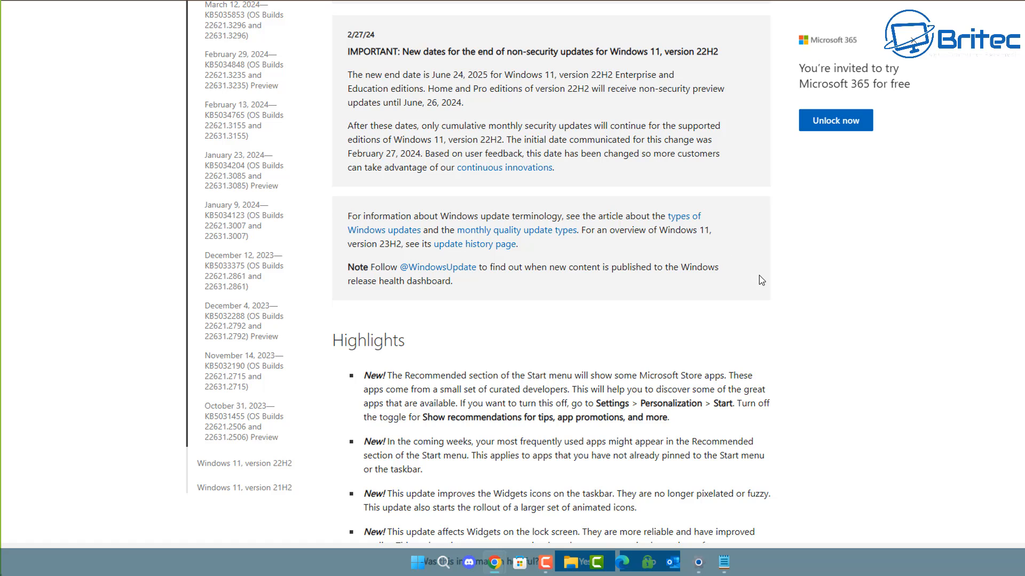
mouse_move(695, 66)
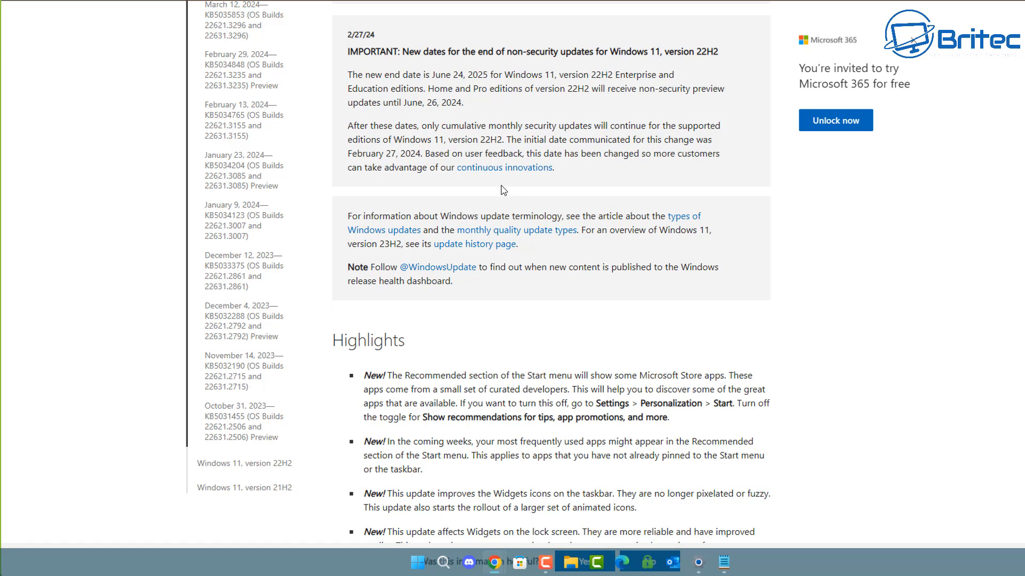
mouse_move(944, 244)
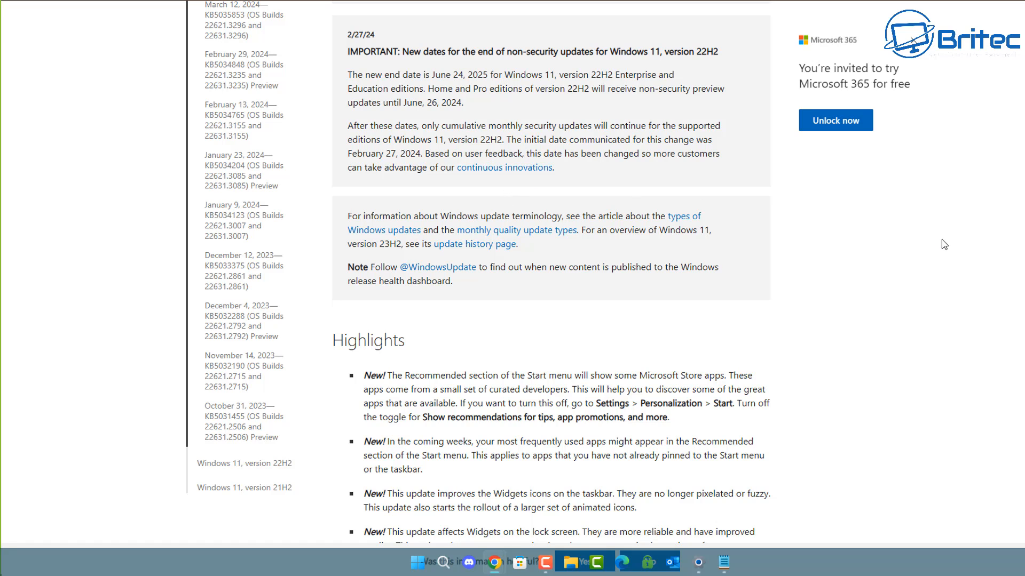
scroll("down", 3)
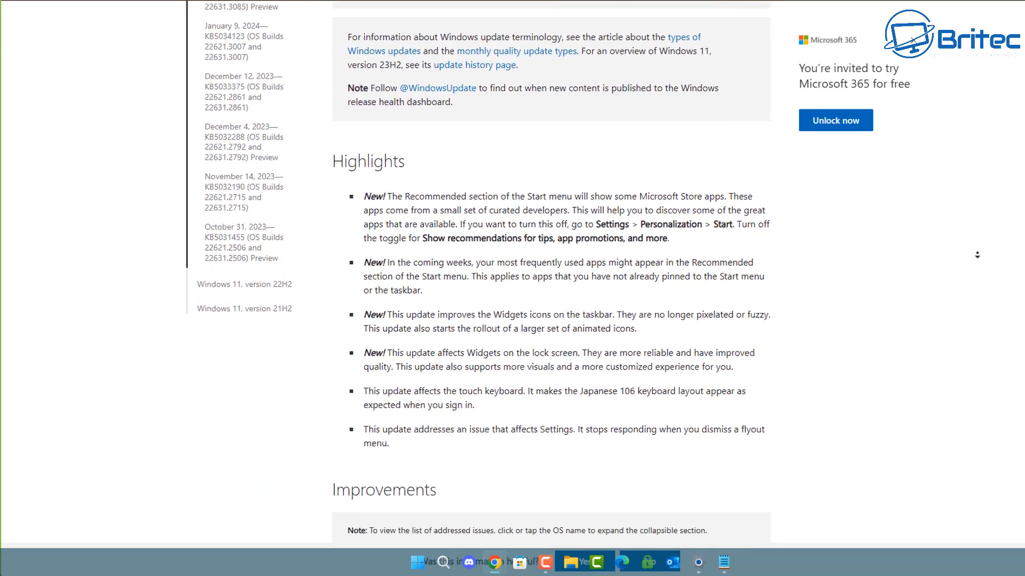
scroll("down", 3)
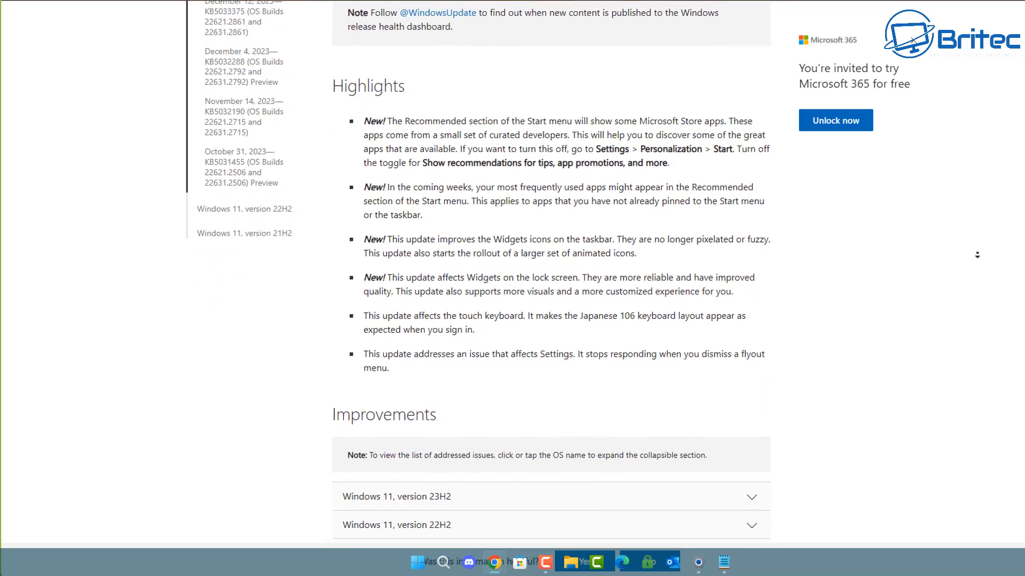
scroll("down", 3)
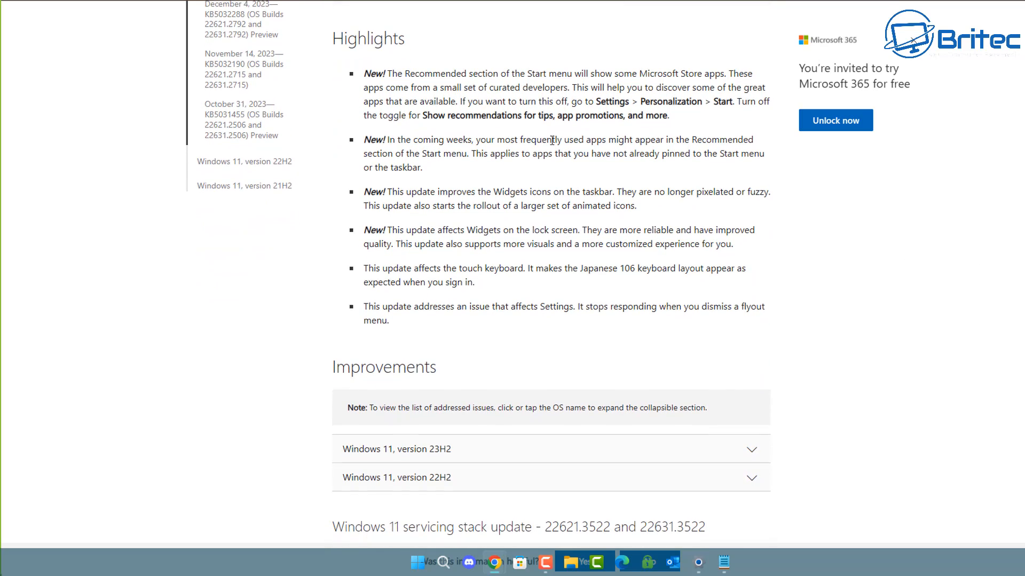
mouse_move(692, 157)
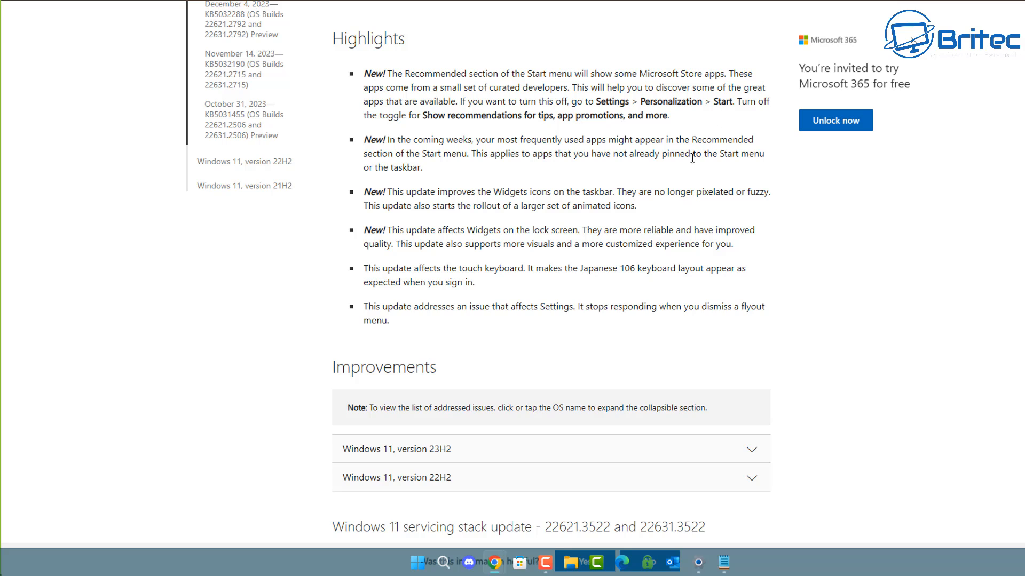
mouse_move(493, 358)
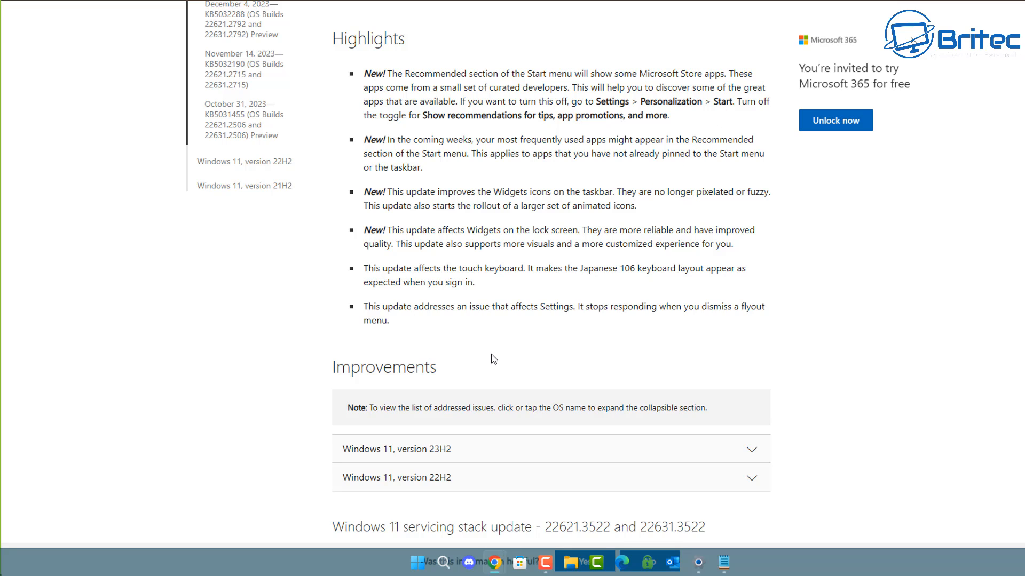
mouse_move(974, 349)
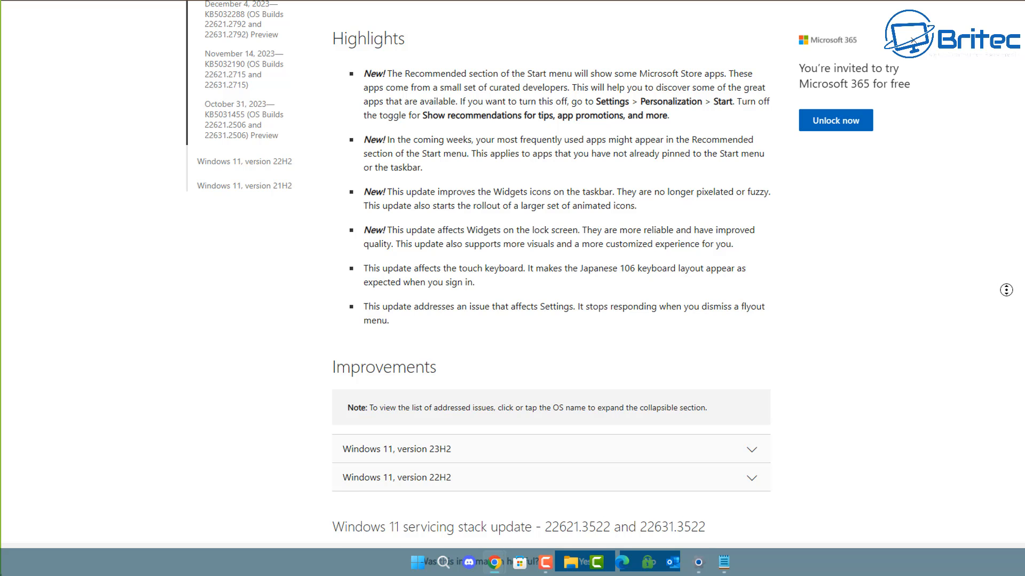
scroll("down", 3)
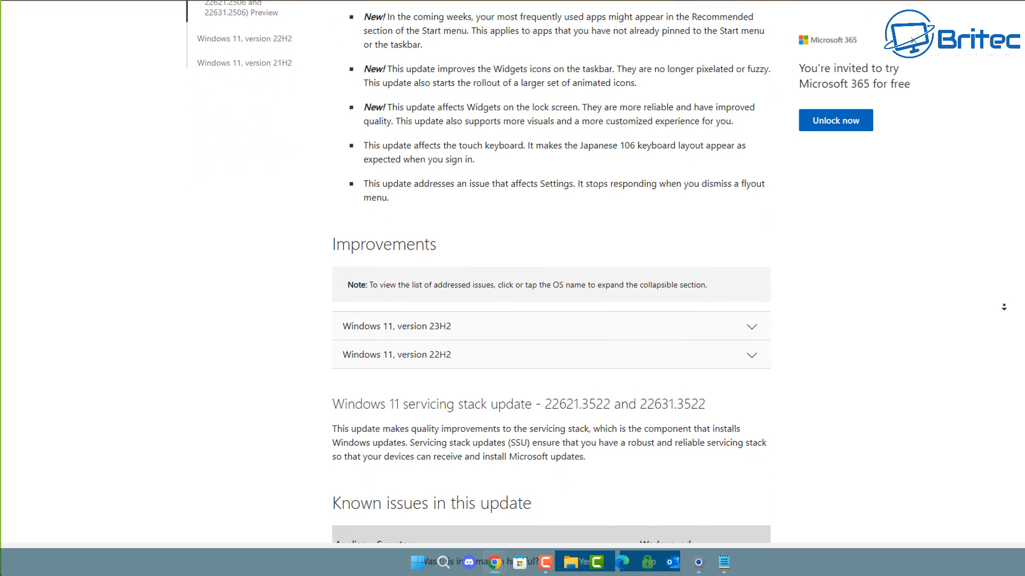
scroll("down", 3)
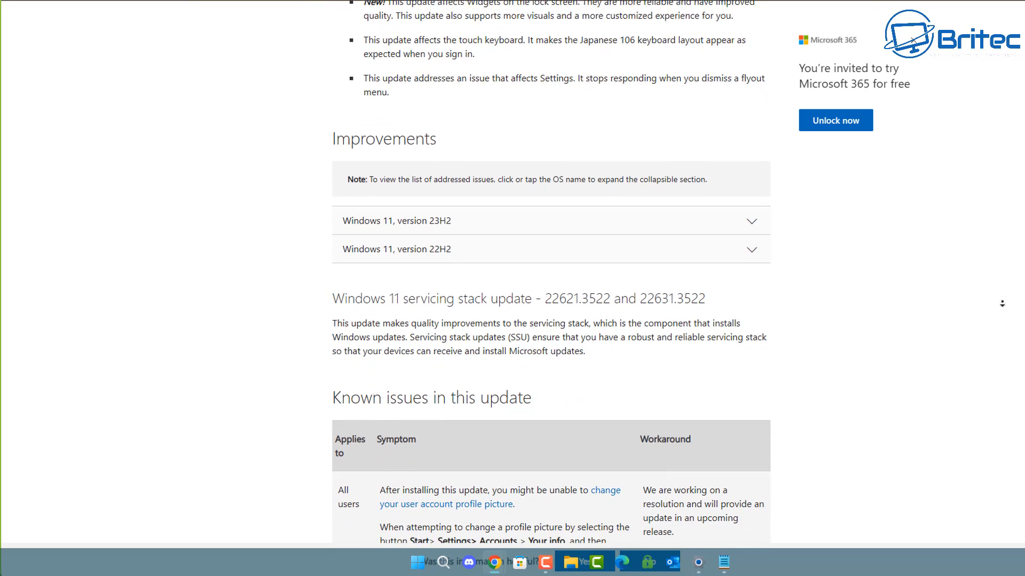
scroll("down", 3)
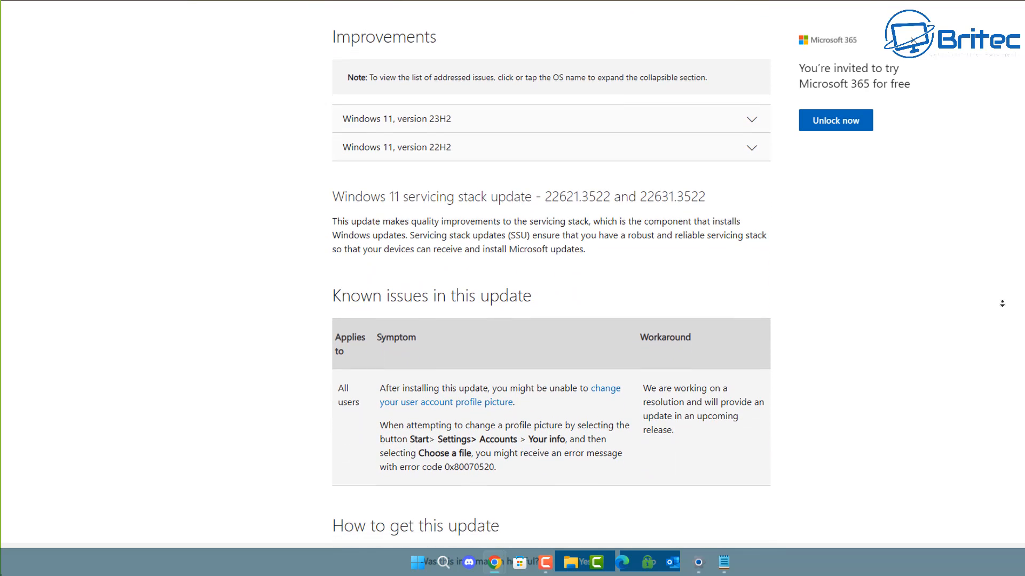
scroll("down", 3)
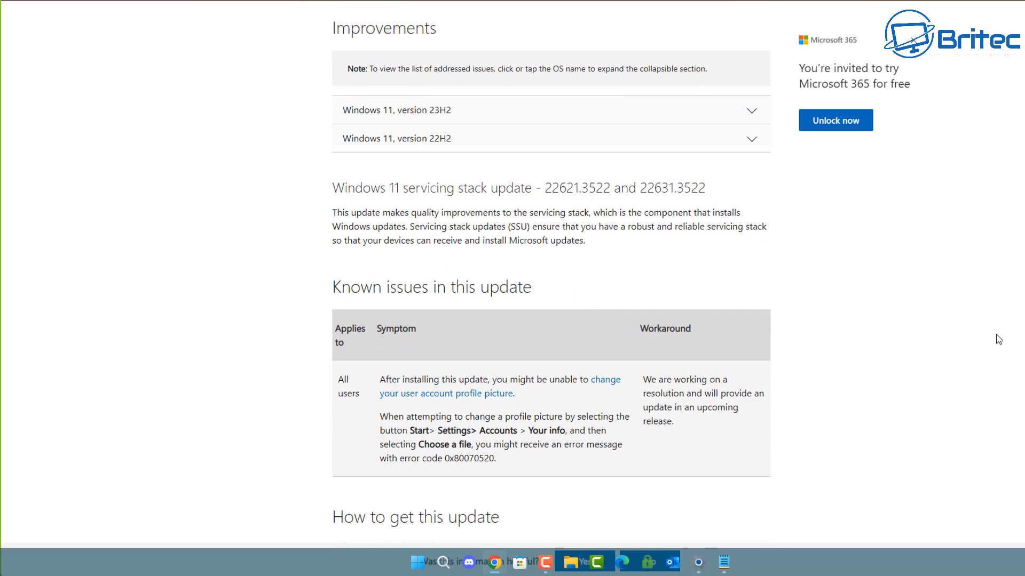
mouse_move(545, 436)
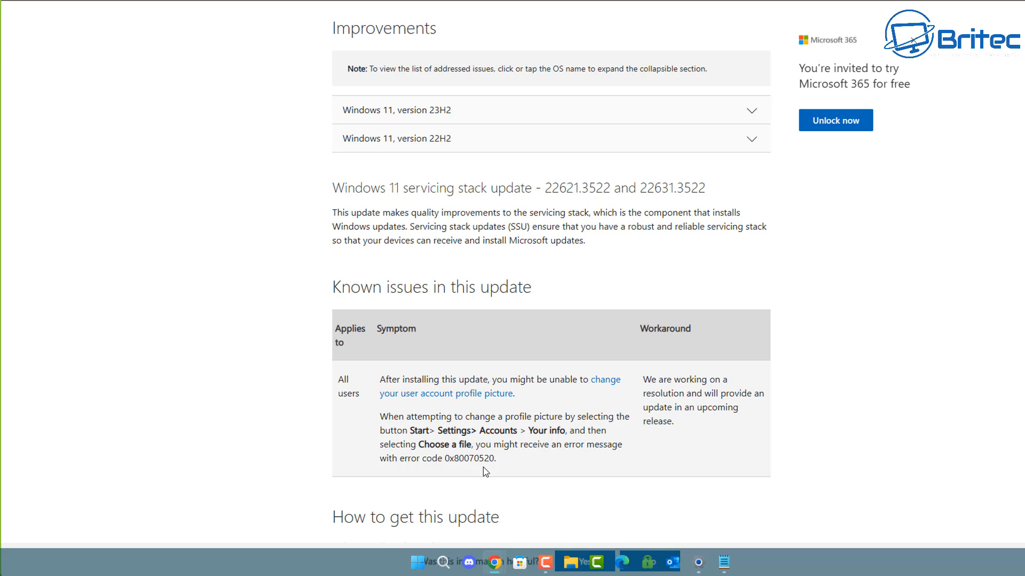
mouse_move(799, 353)
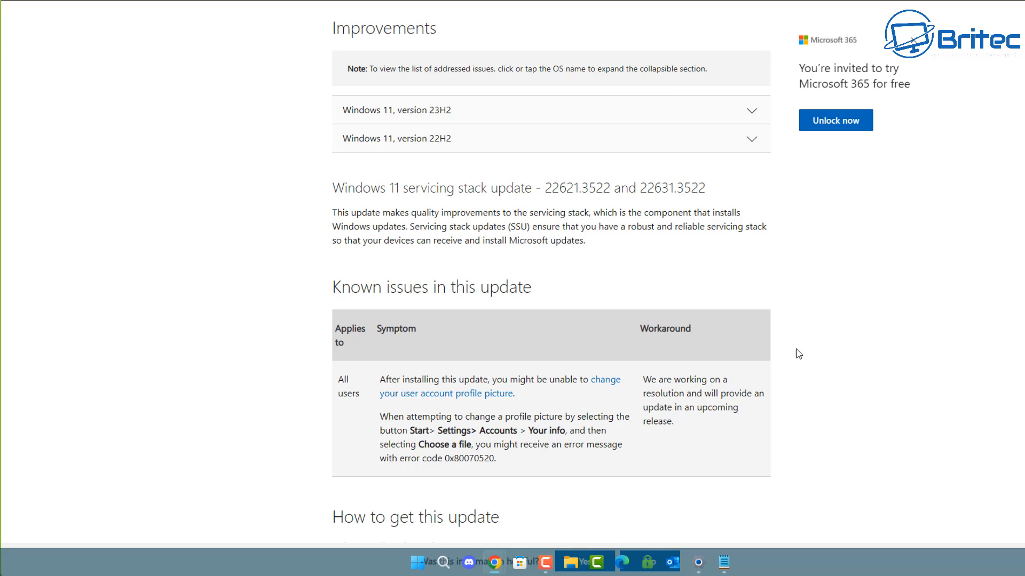
scroll("down", 3)
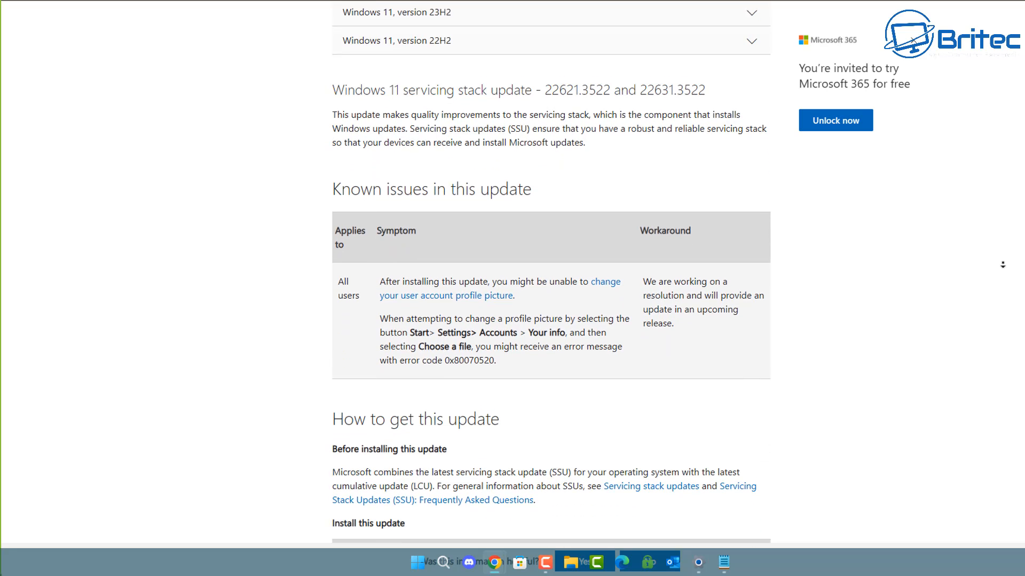
scroll("down", 3)
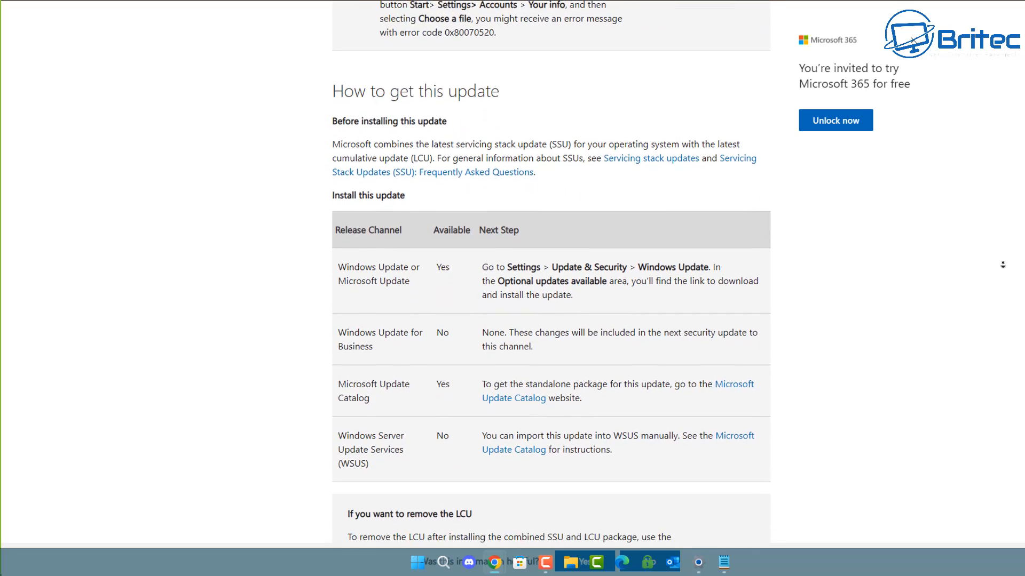
scroll("down", 3)
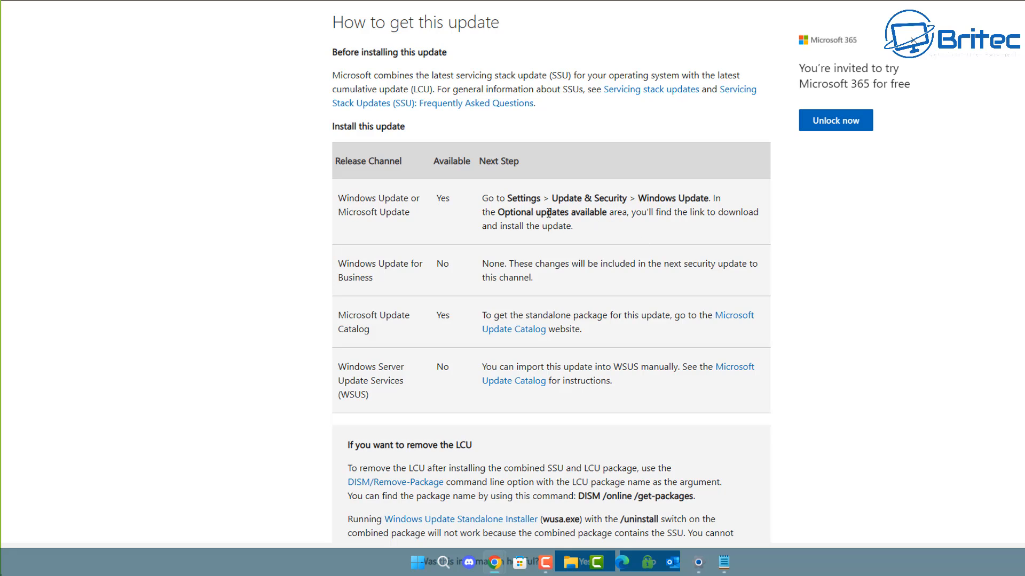
left_click_drag(541, 213, 626, 212)
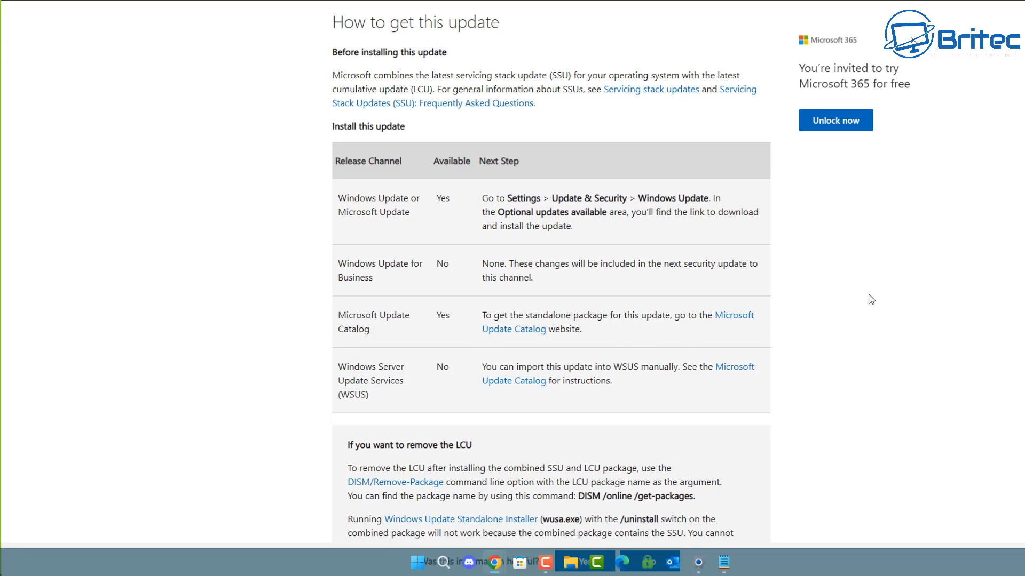
mouse_move(914, 237)
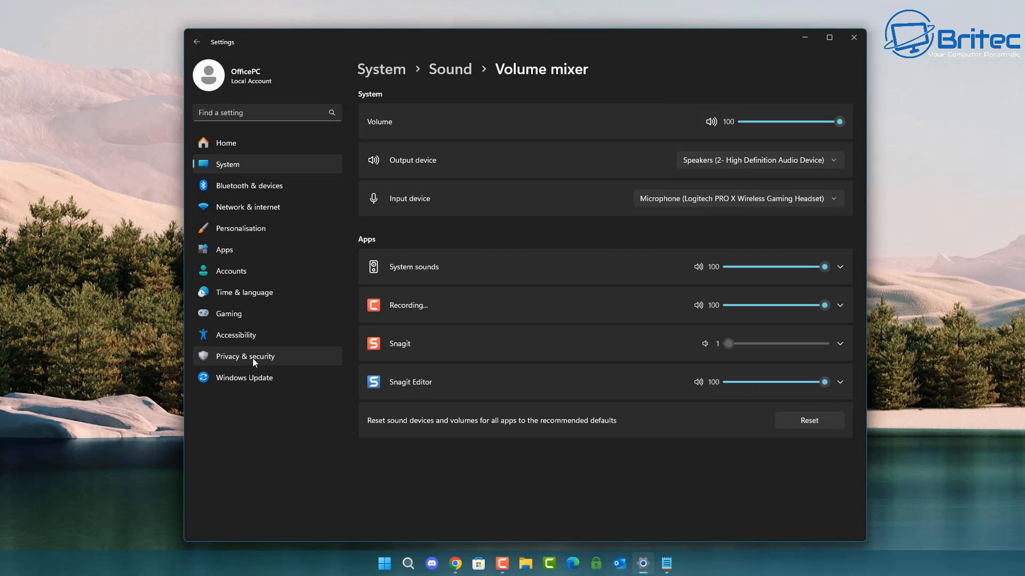
Go to Windows Update and highlight the Windows Security platform update name.
left_click(246, 356)
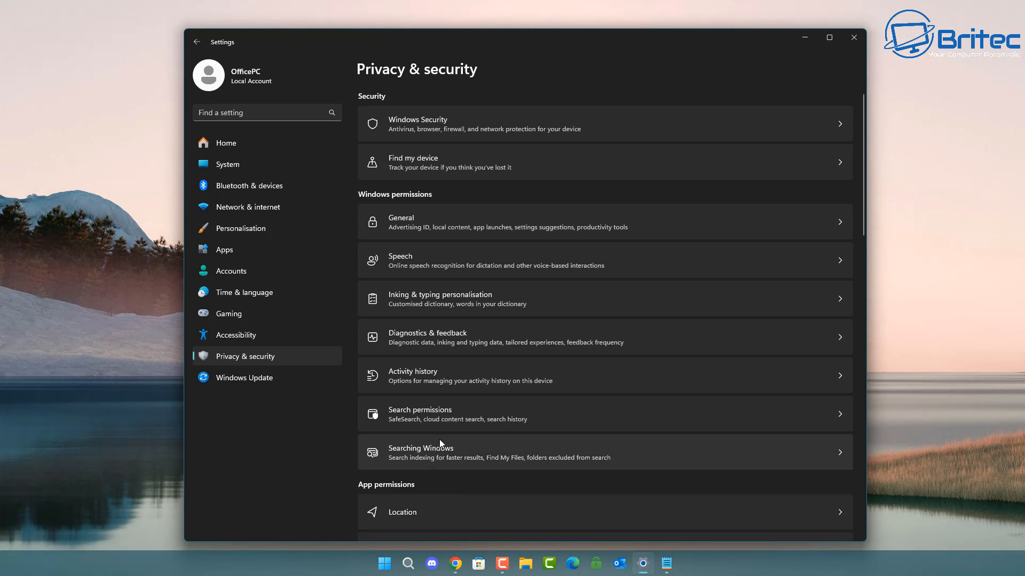
left_click(244, 377)
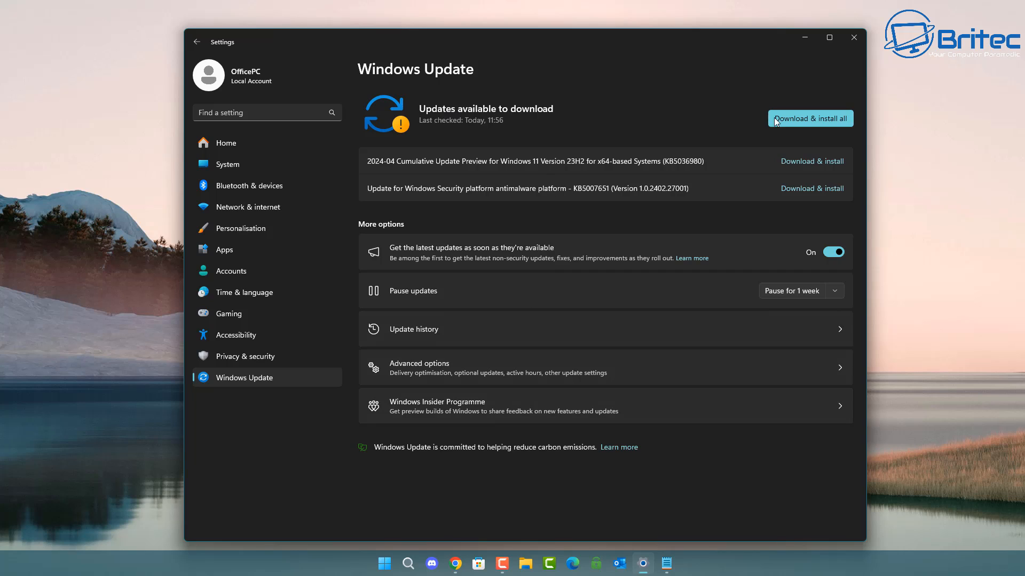
mouse_move(351, 215)
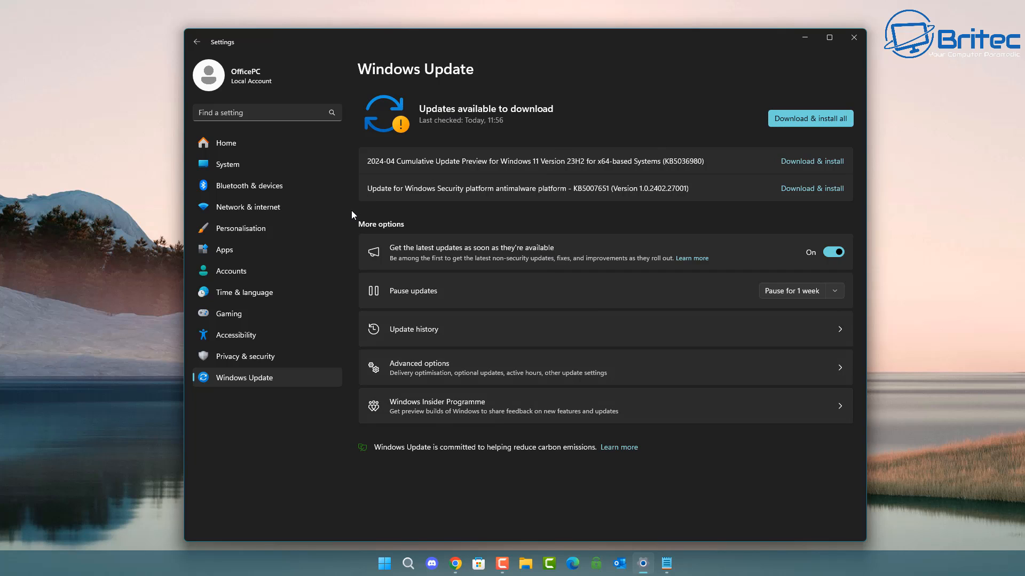
mouse_move(711, 162)
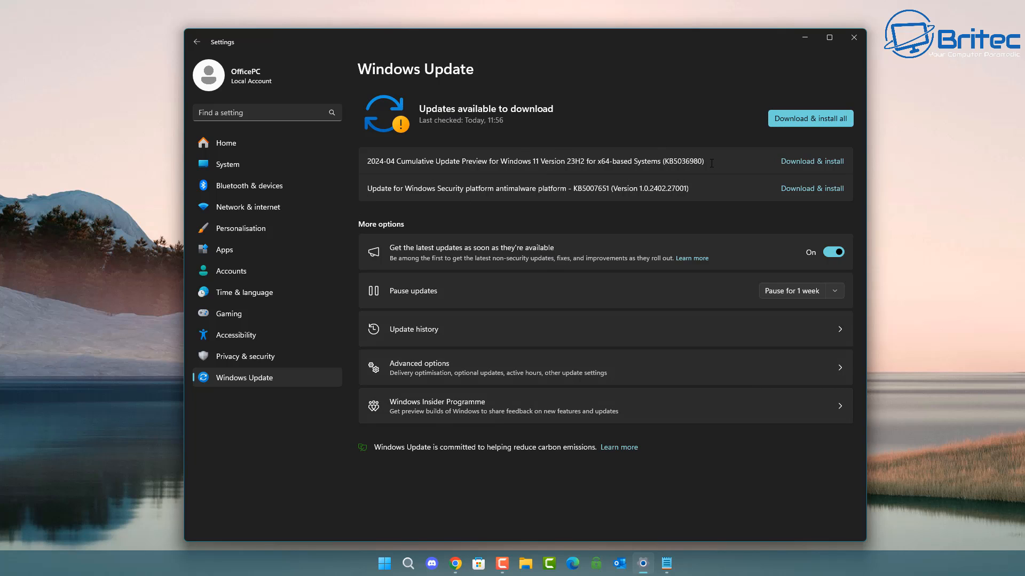
triple_click(535, 161)
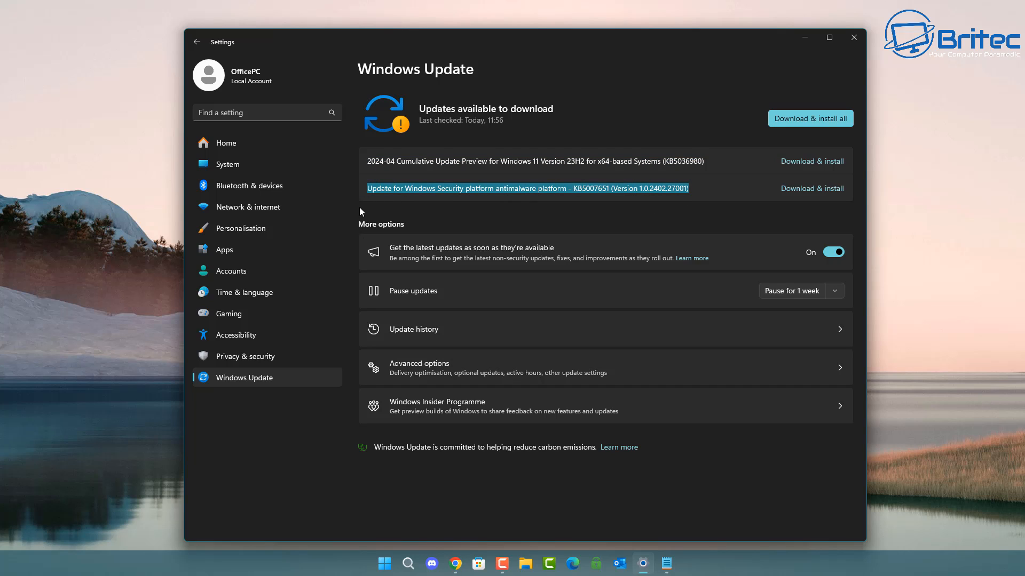
mouse_move(437, 307)
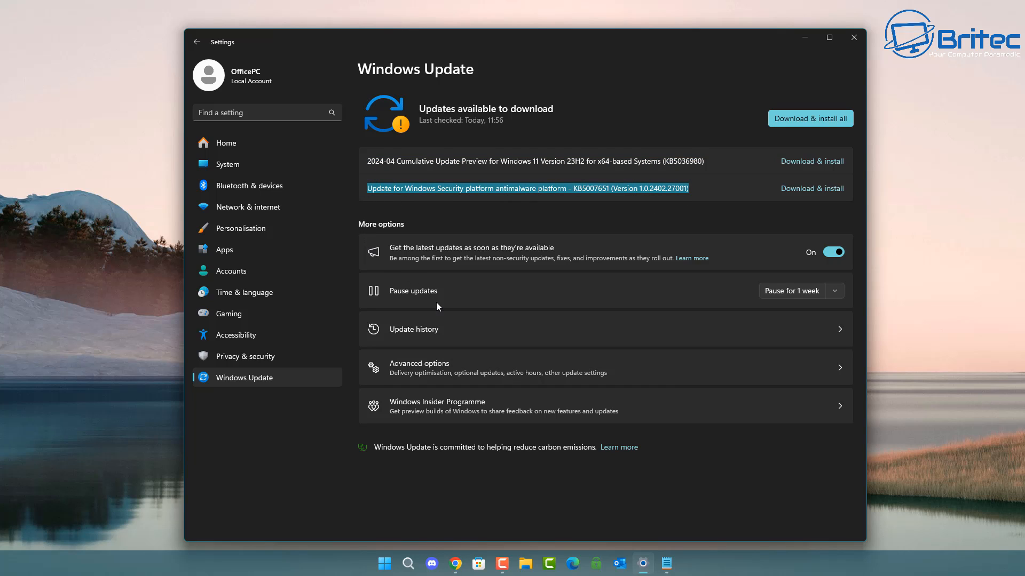
mouse_move(521, 255)
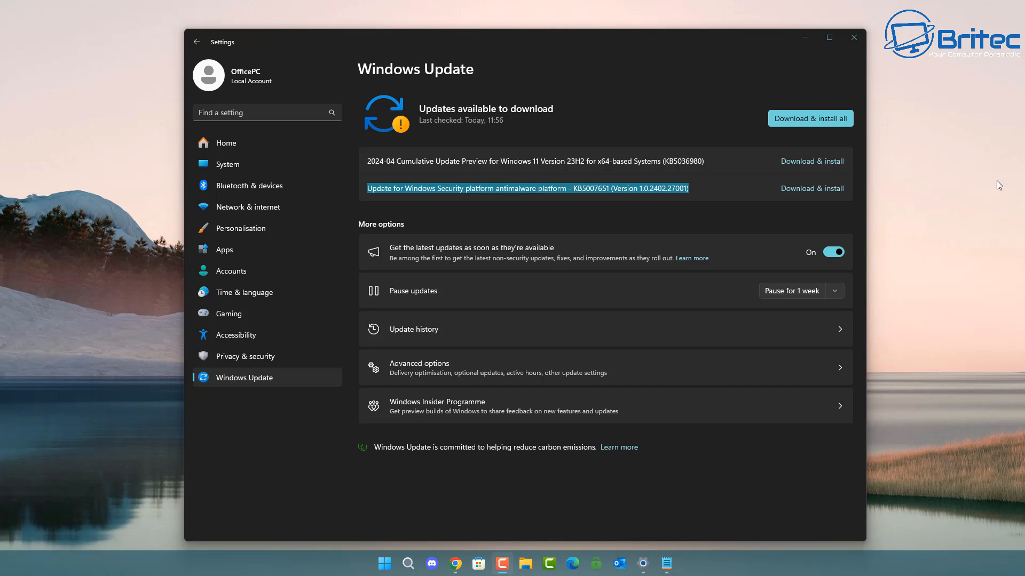
mouse_move(802, 298)
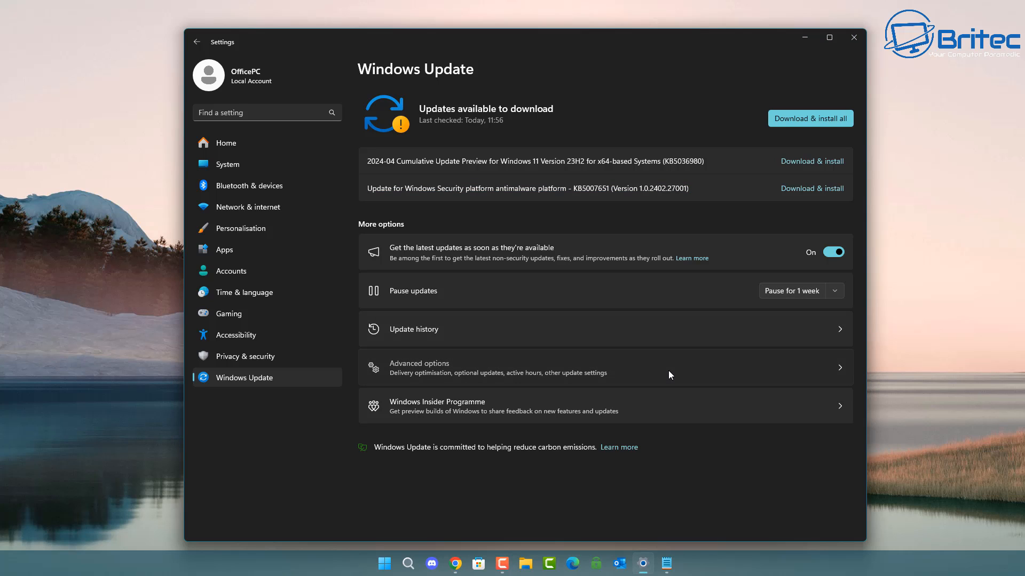
View Other updates under Optional updates, showing the KB5037591 .NET preview, then go back.
left_click(418, 368)
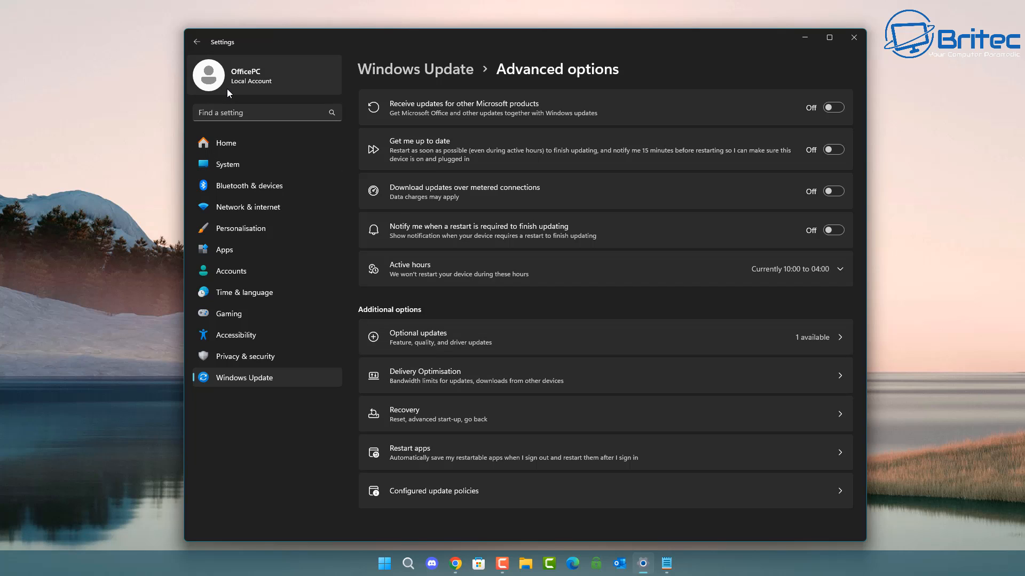
mouse_move(610, 340)
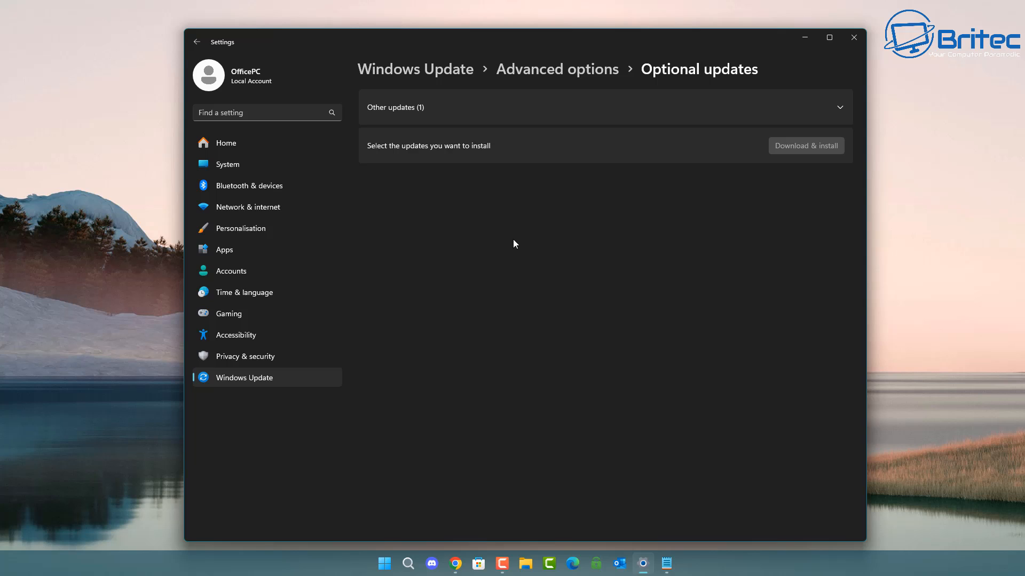
left_click(839, 107)
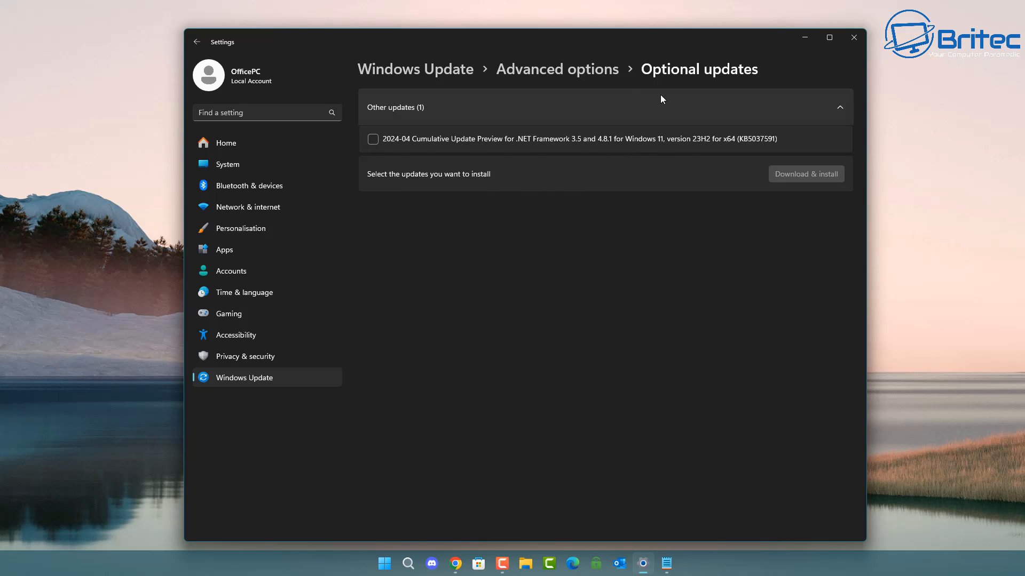
left_click(197, 41)
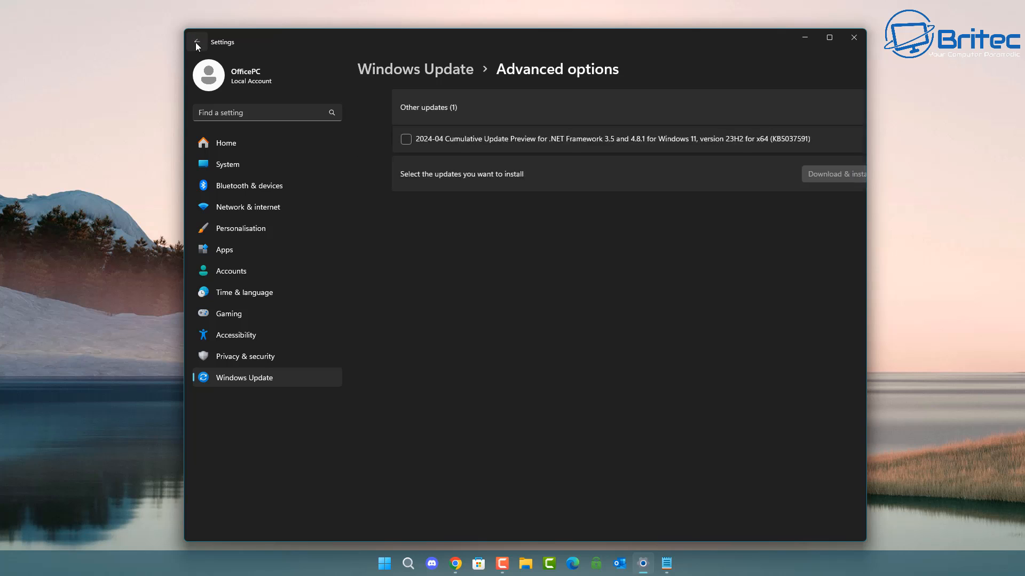
Pause updates, extend the pause 4 weeks to 04/06/2024, and close Settings.
left_click(197, 42)
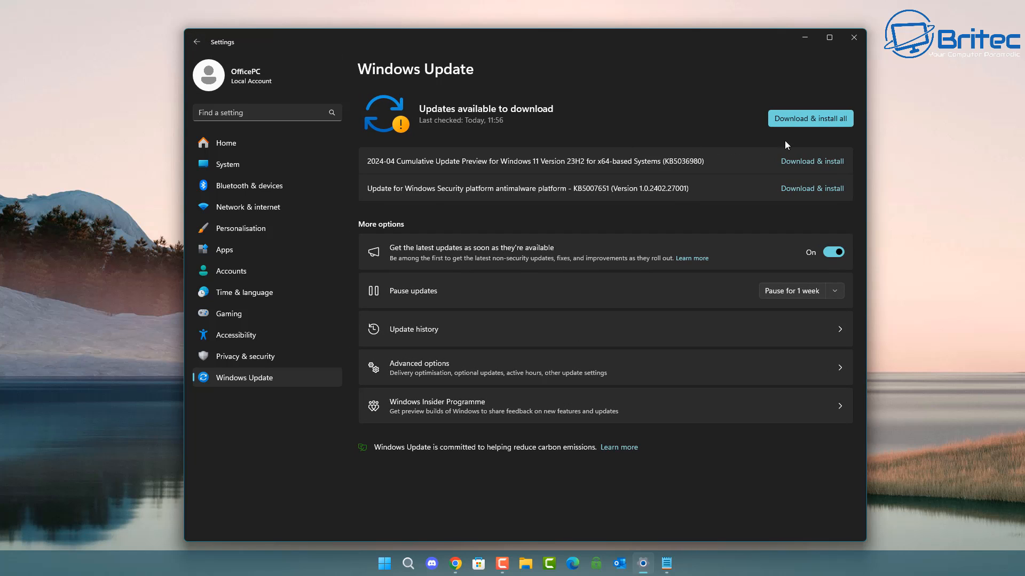
mouse_move(804, 139)
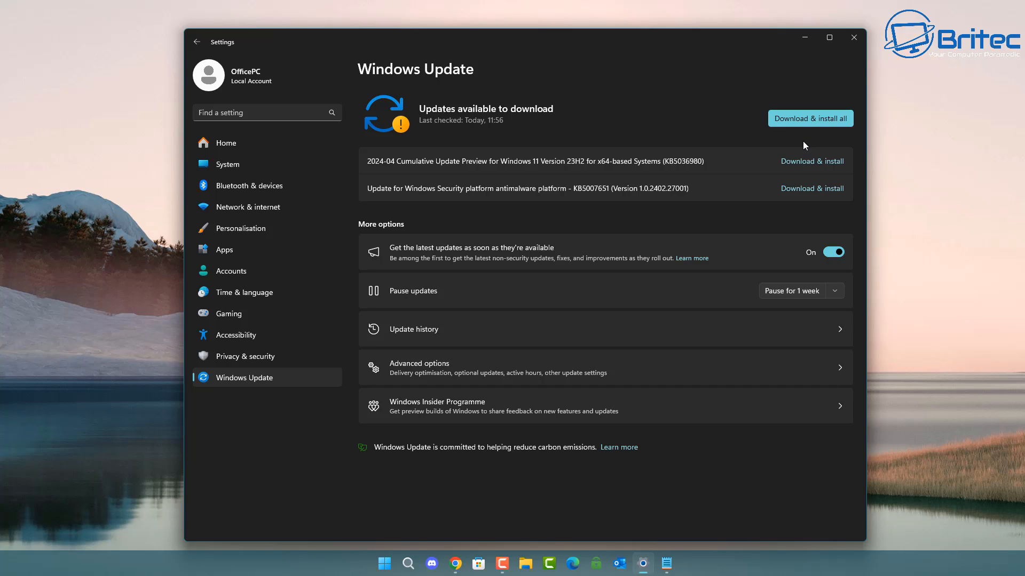
mouse_move(804, 297)
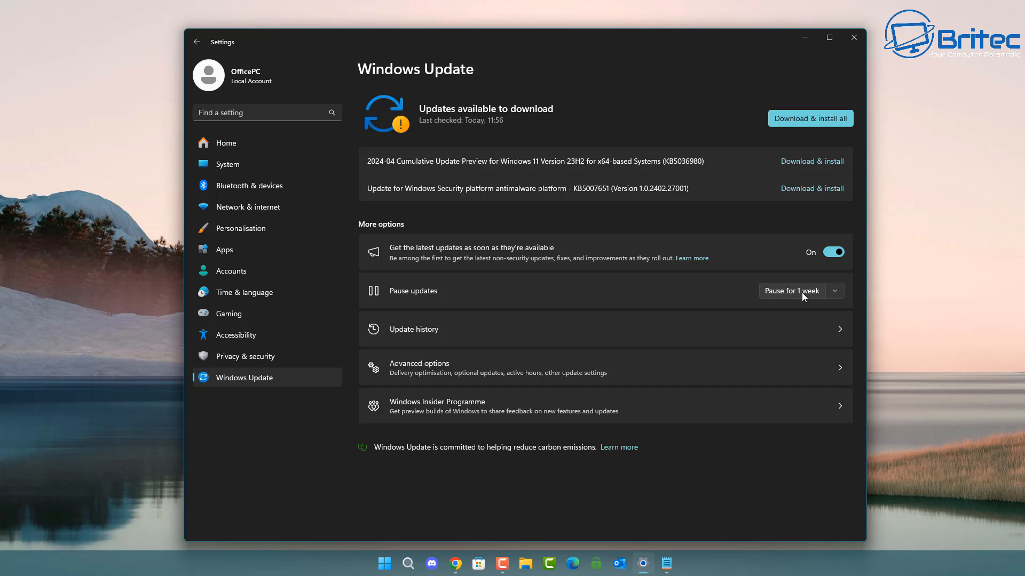
left_click(791, 291)
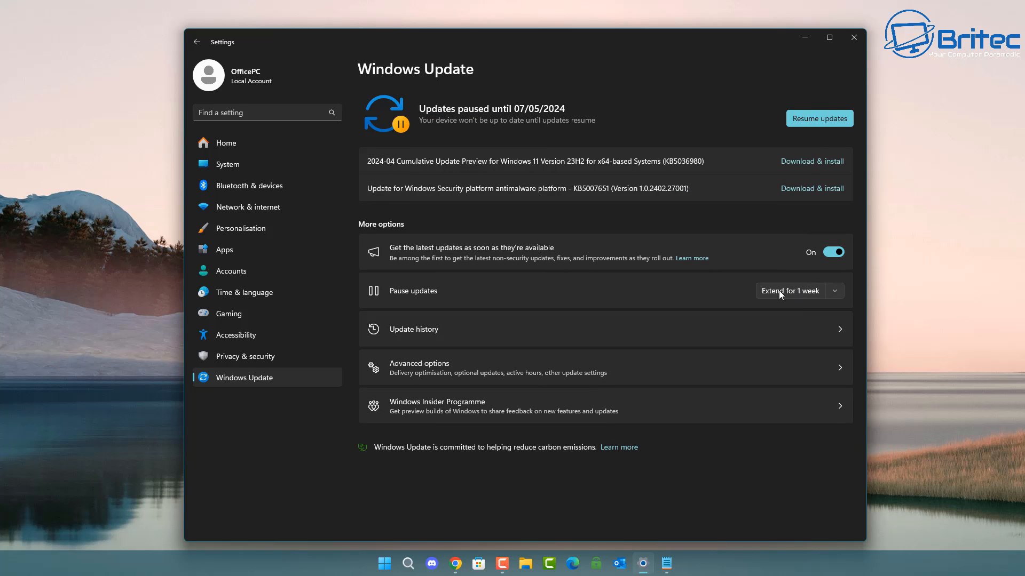
mouse_move(778, 307)
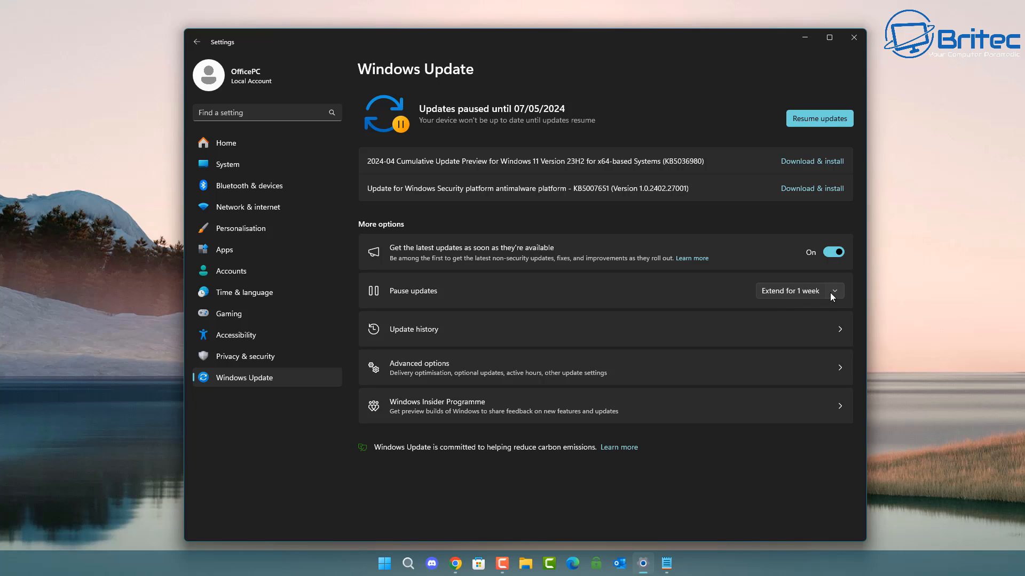
mouse_move(787, 300)
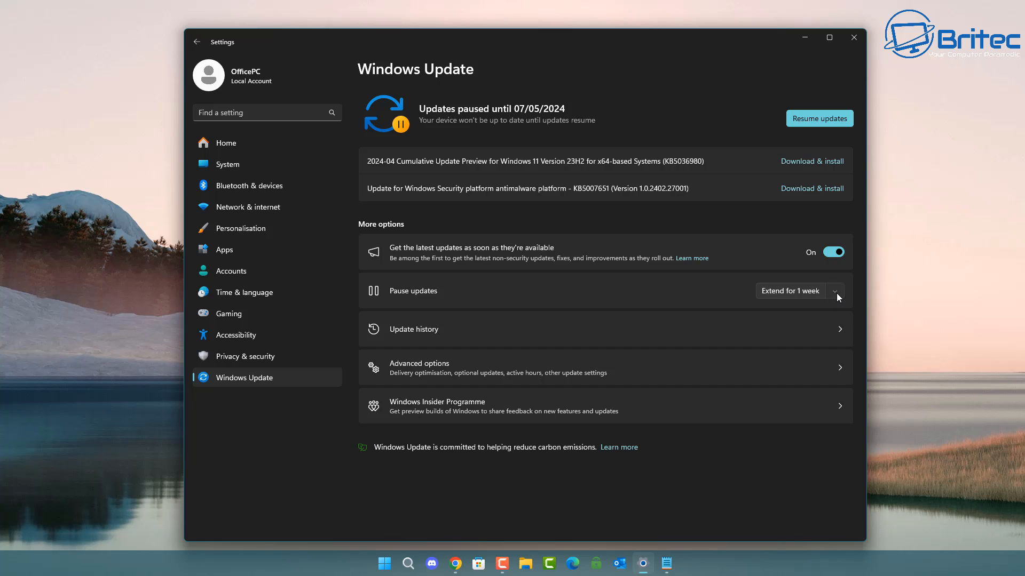
left_click(834, 291)
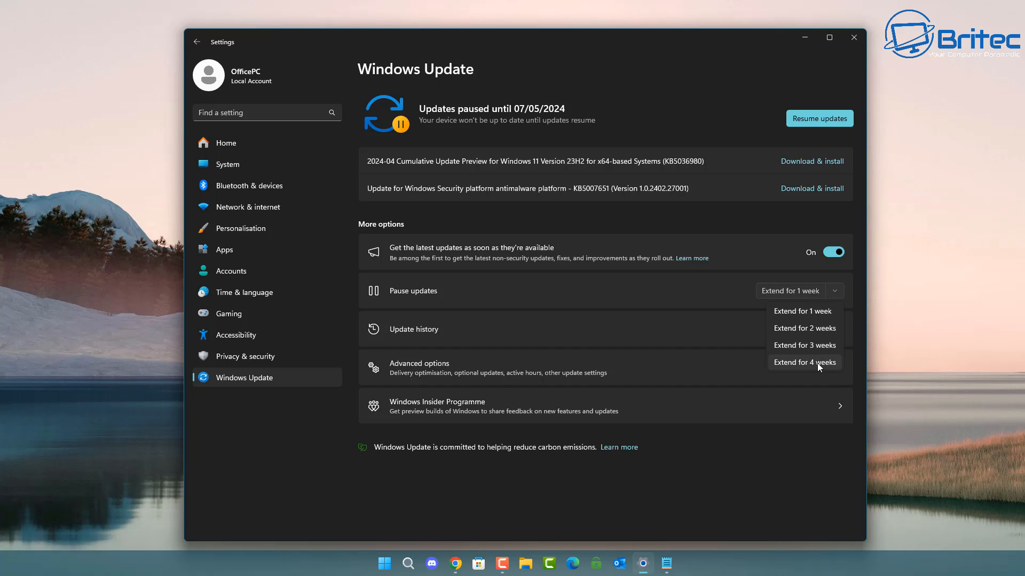
mouse_move(784, 372)
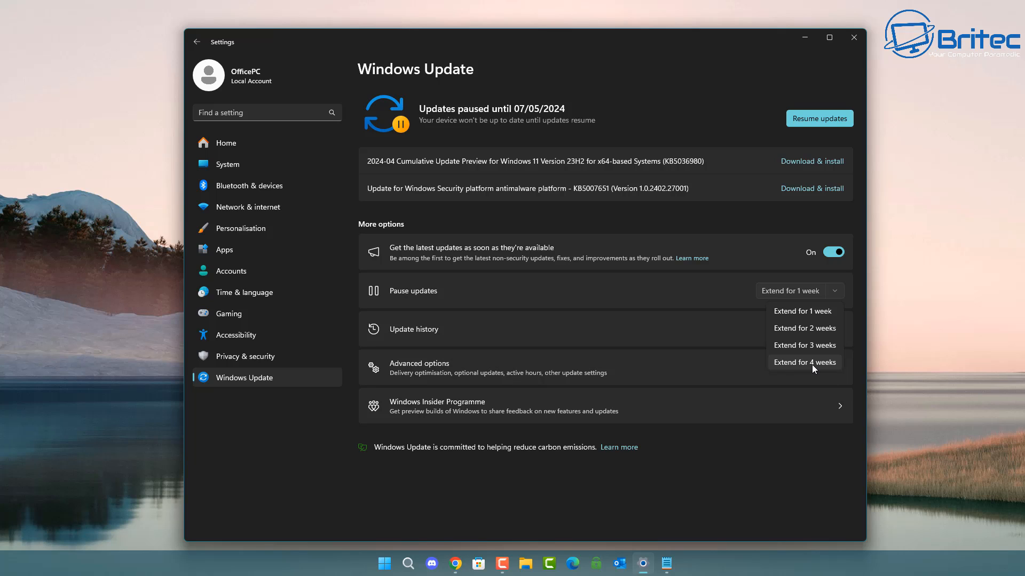
left_click(804, 361)
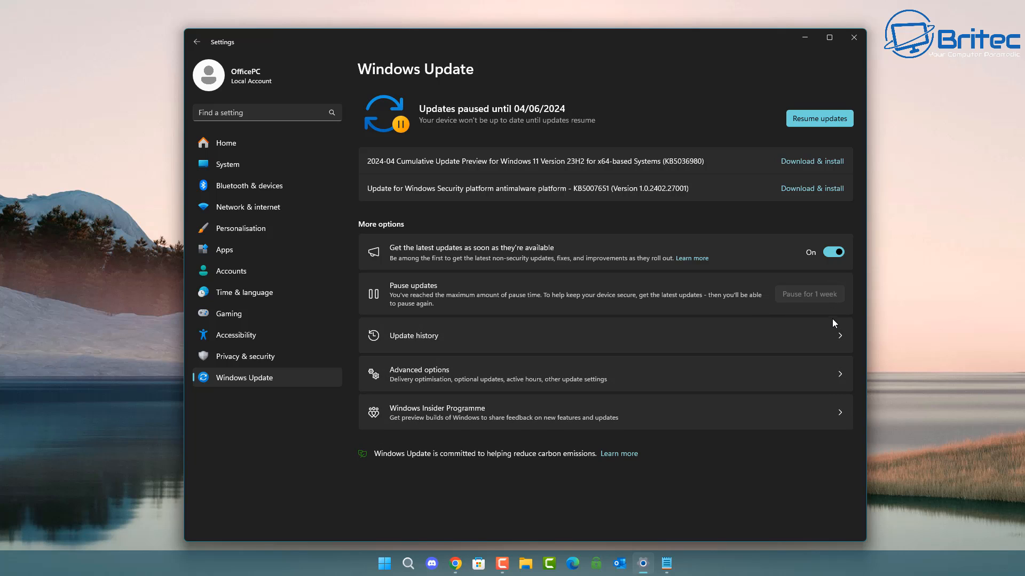
mouse_move(809, 314)
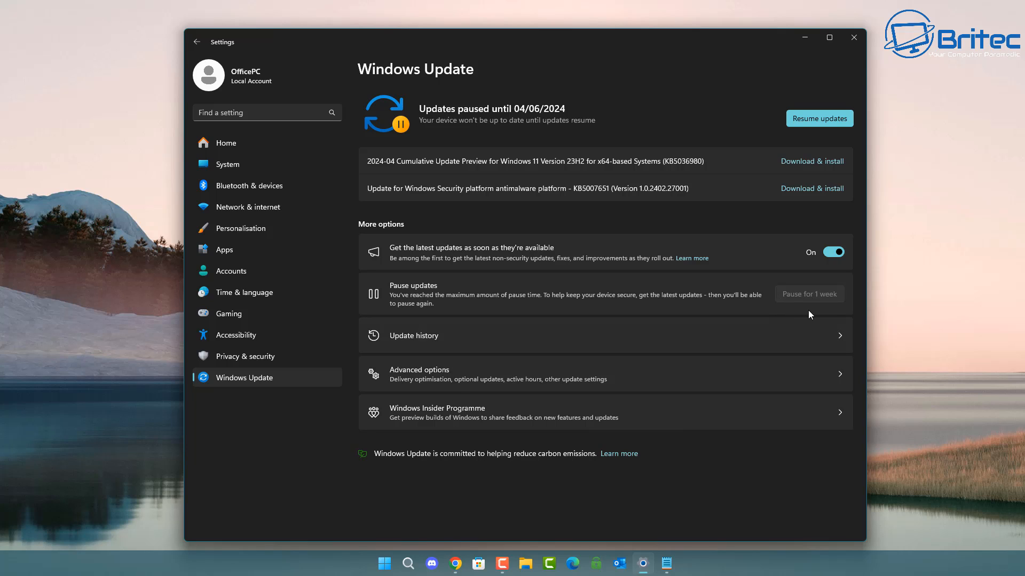
mouse_move(800, 297)
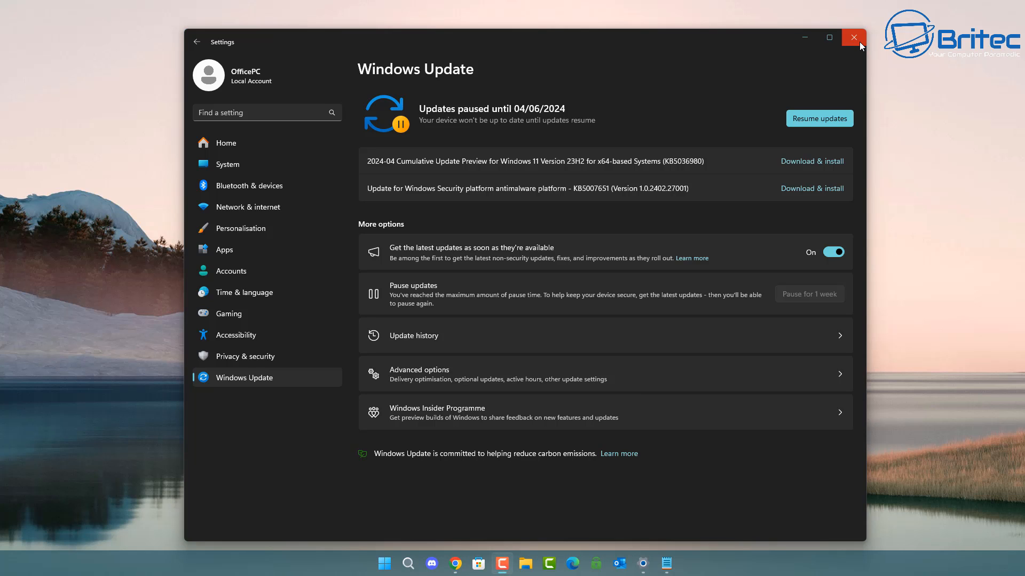
left_click(852, 37)
type("grou")
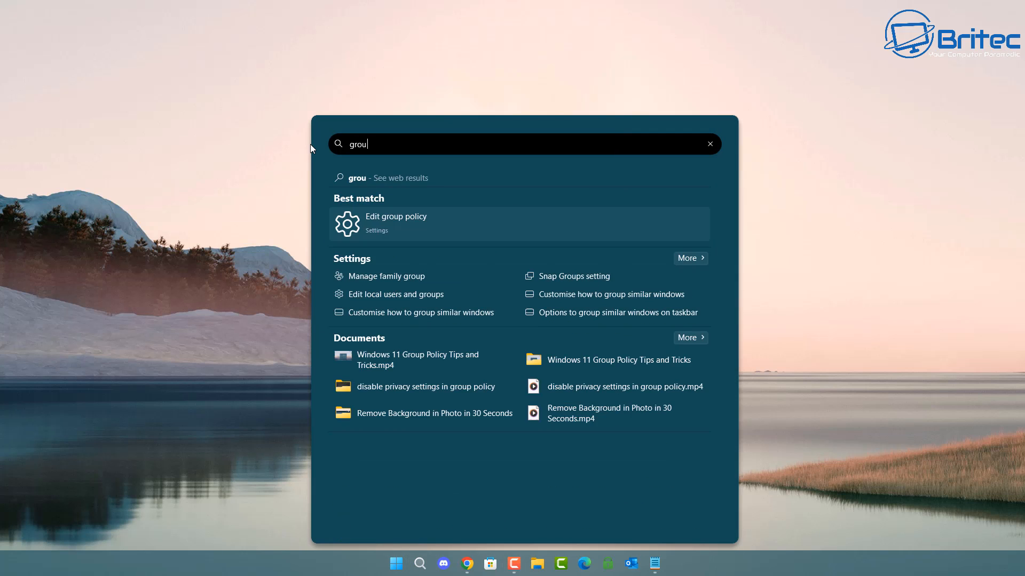
Browse to Windows Components > Windows Update > Manage updates offered, selecting Preview Builds policy.
left_click(396, 221)
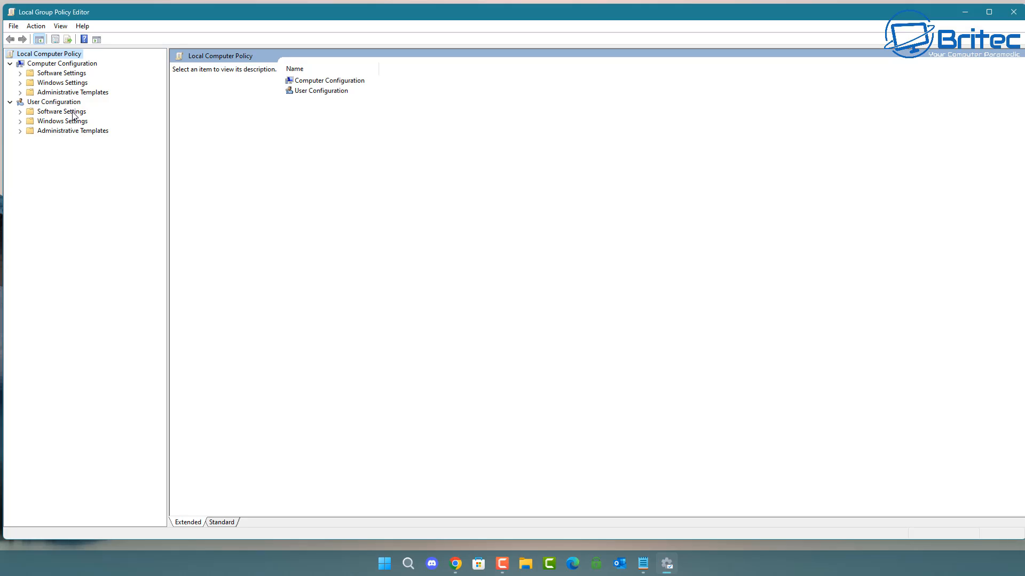
mouse_move(67, 102)
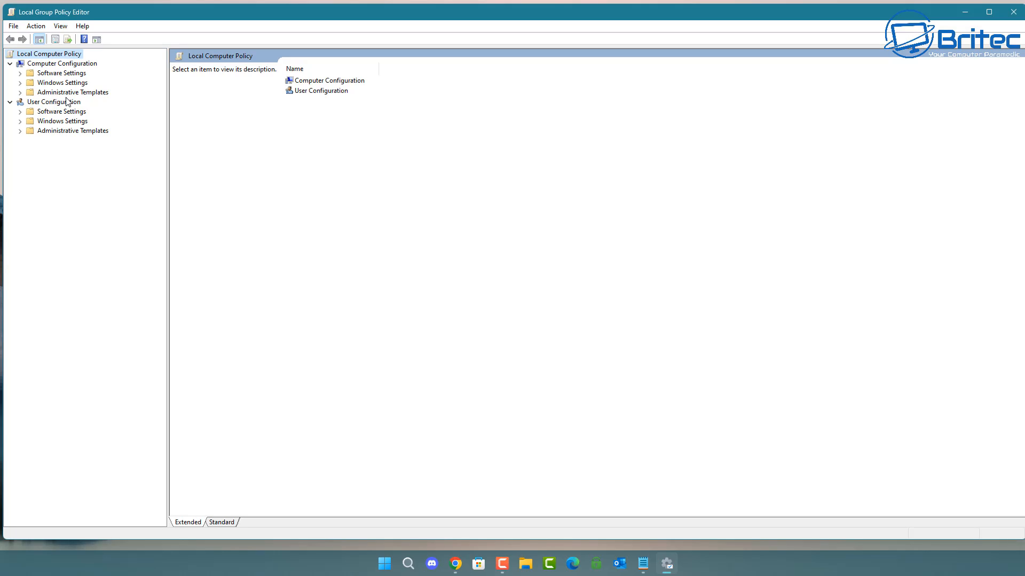
mouse_move(62, 65)
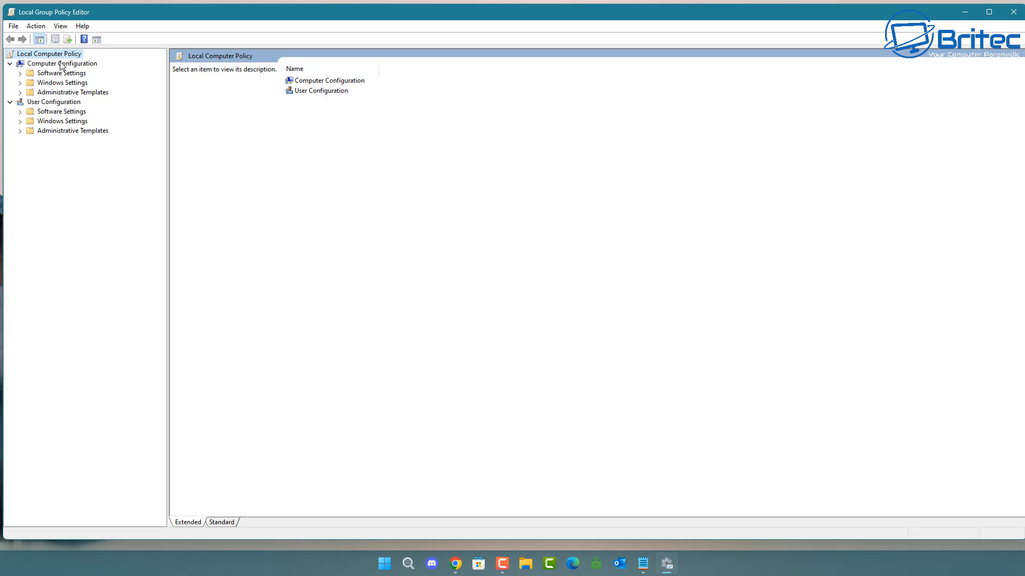
left_click(76, 162)
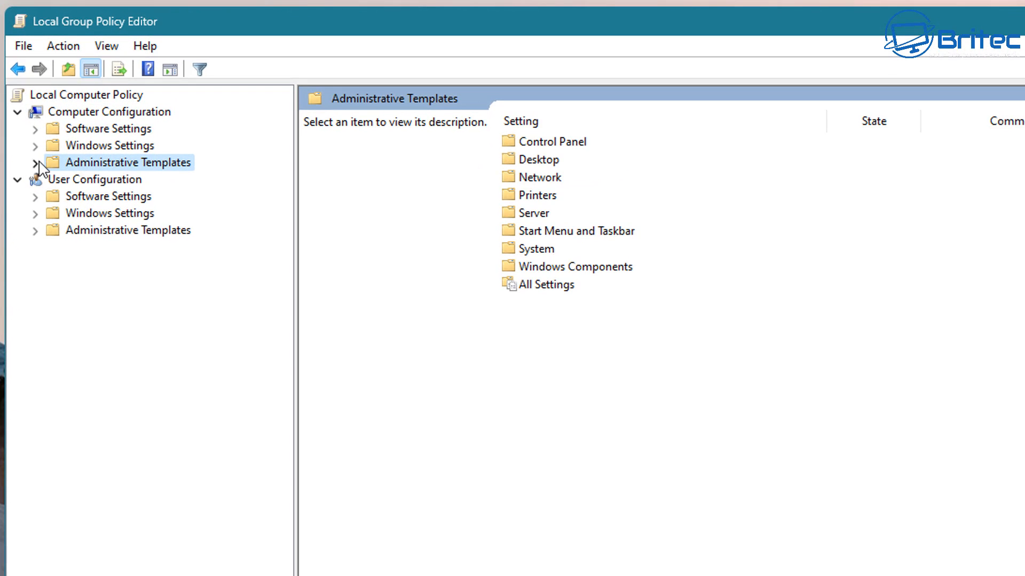
left_click(35, 162)
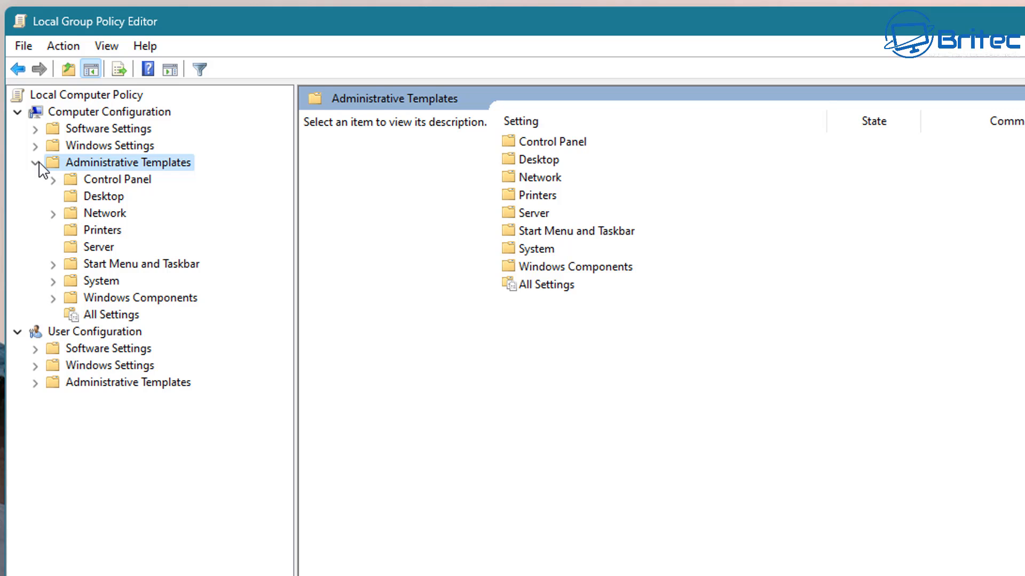
left_click(140, 297)
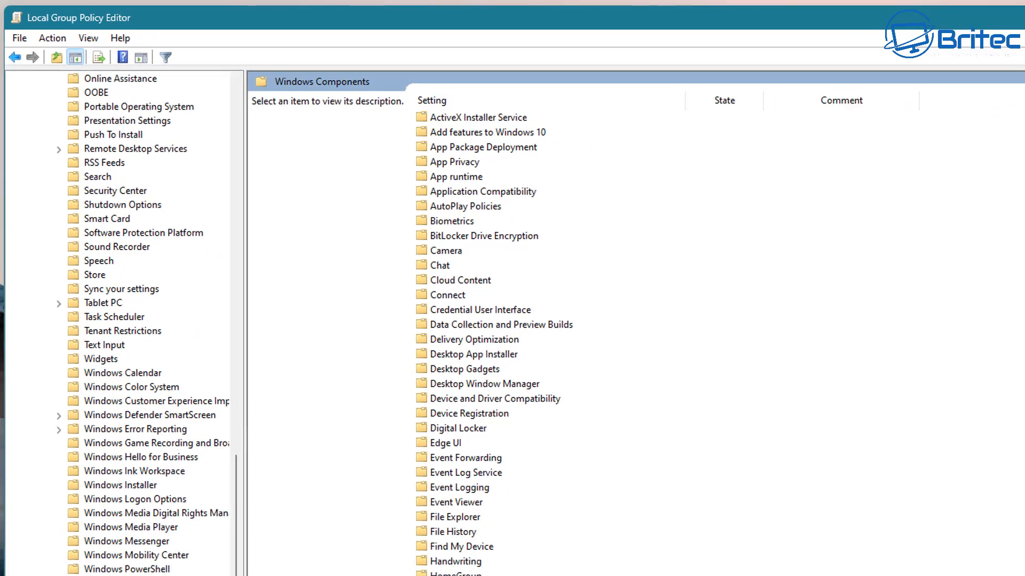
left_click(105, 549)
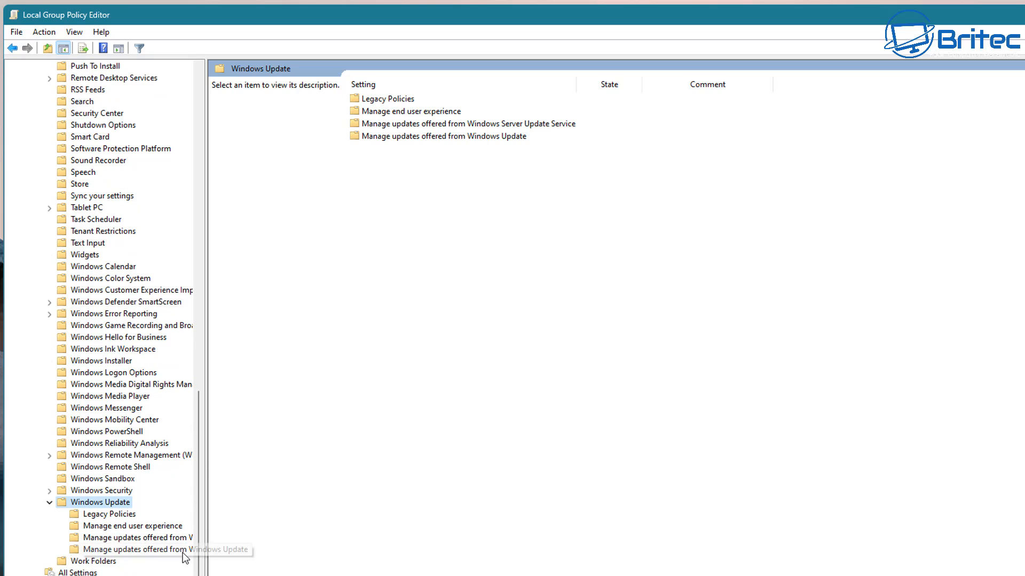
mouse_move(127, 525)
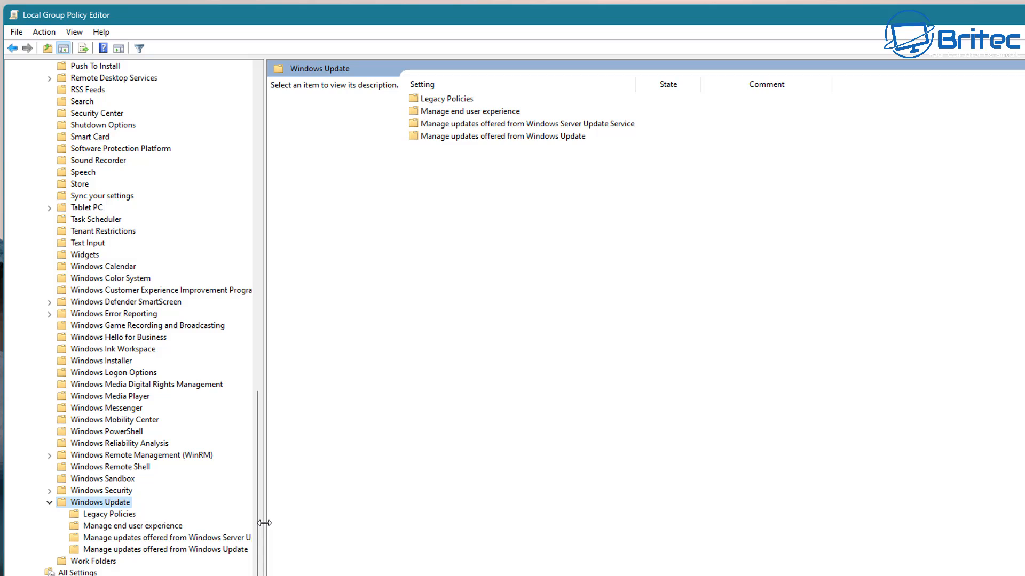
mouse_move(264, 523)
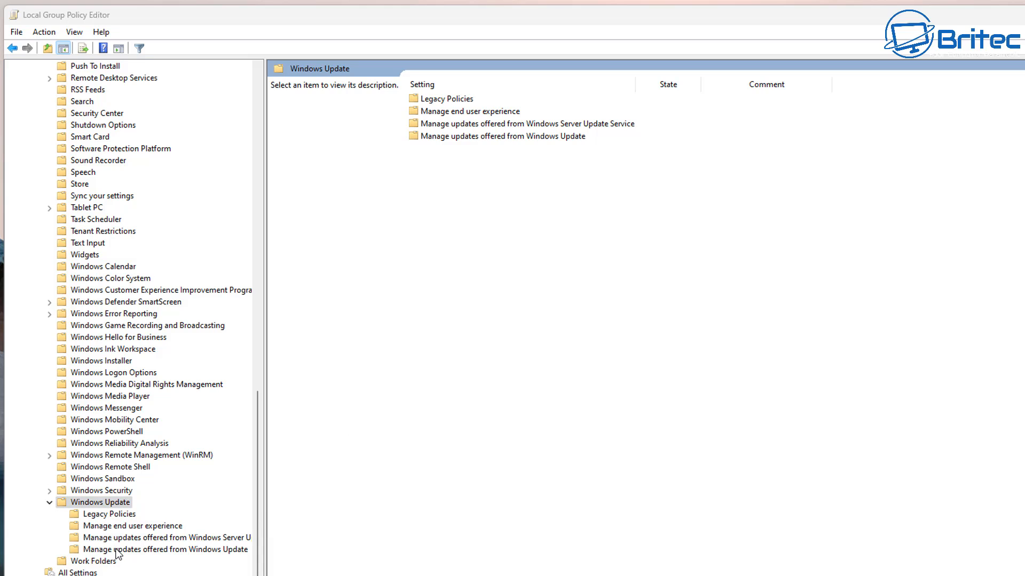
left_click(164, 549)
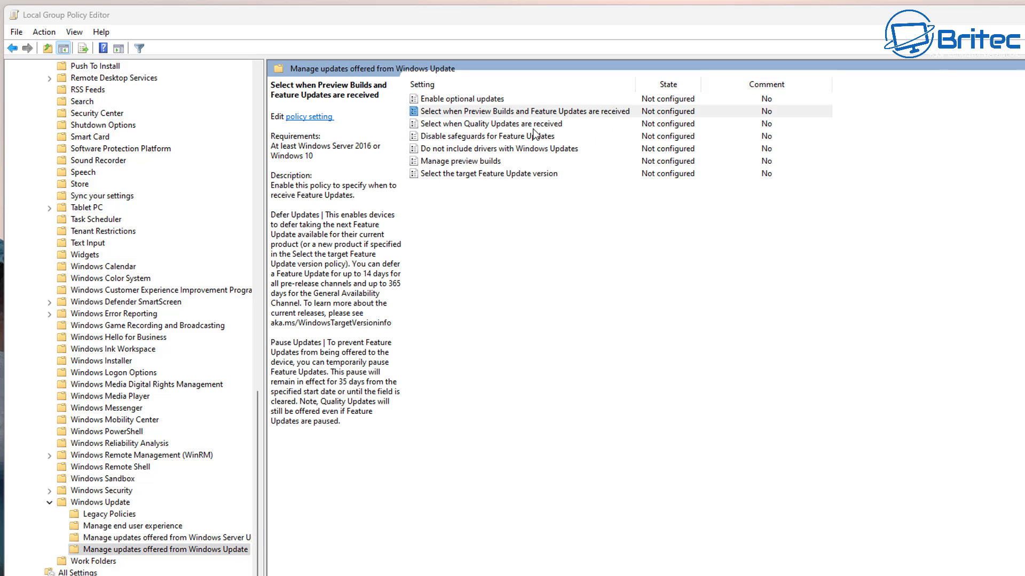
left_click(523, 111)
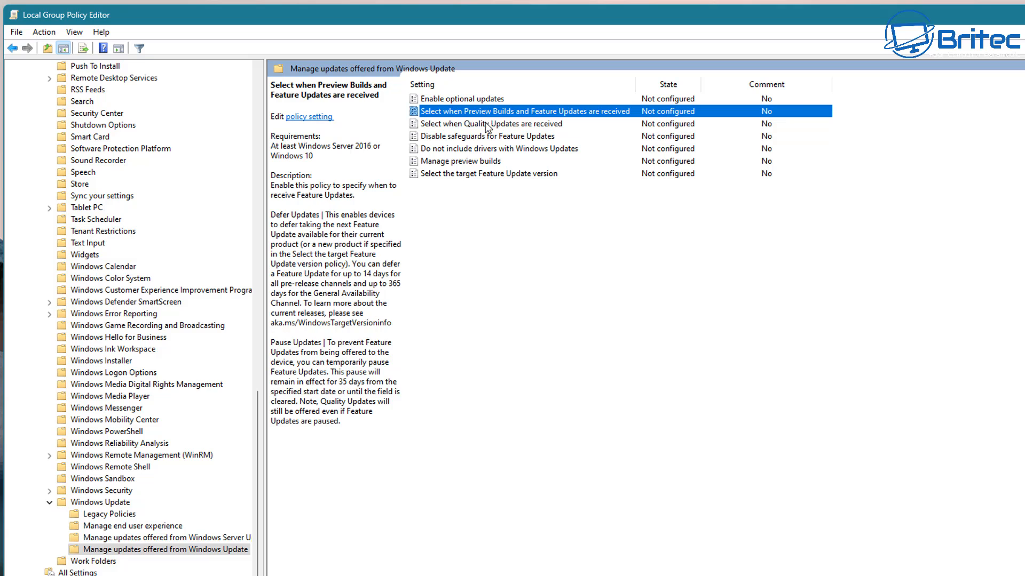
Enable Preview Builds and Feature Updates: defer 180 days, pause starting 2024-04-30.
double_click(523, 111)
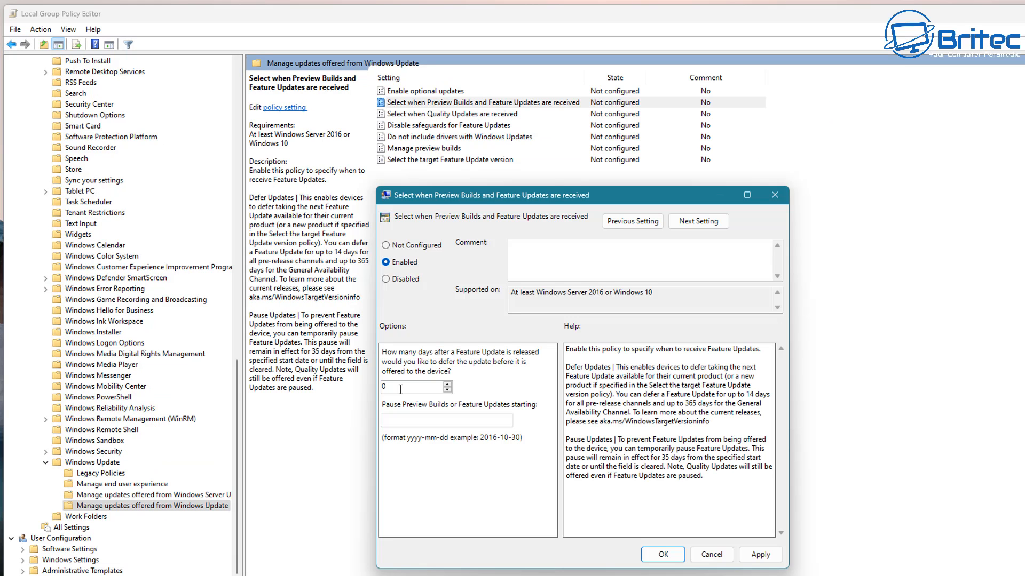
type("1")
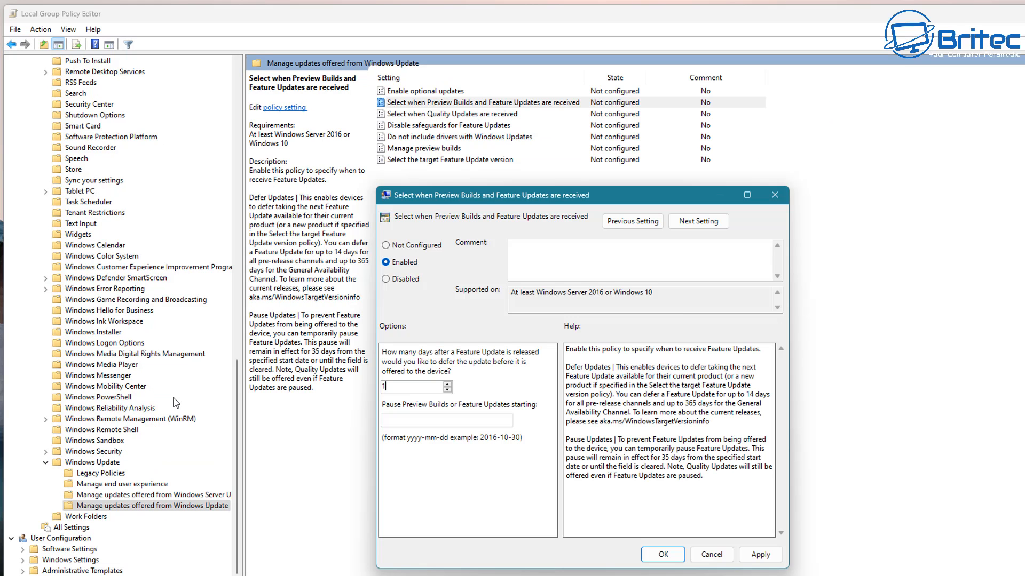
type("180")
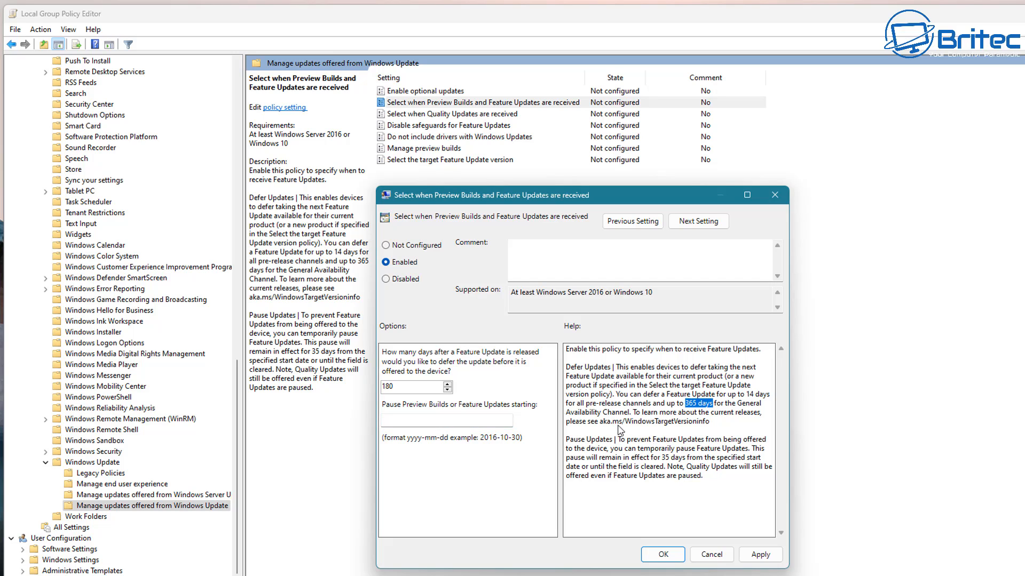
mouse_move(568, 491)
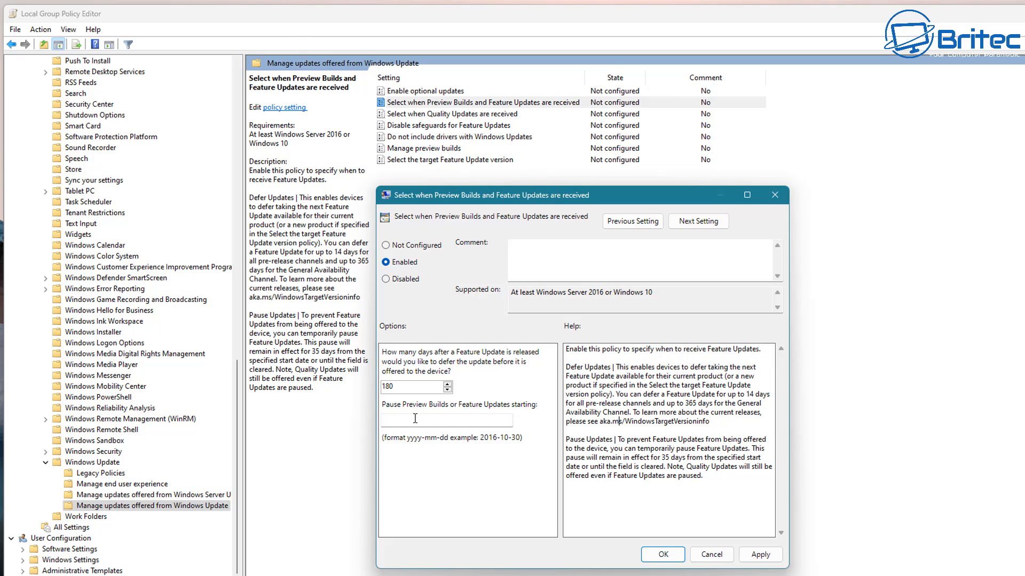
type("2")
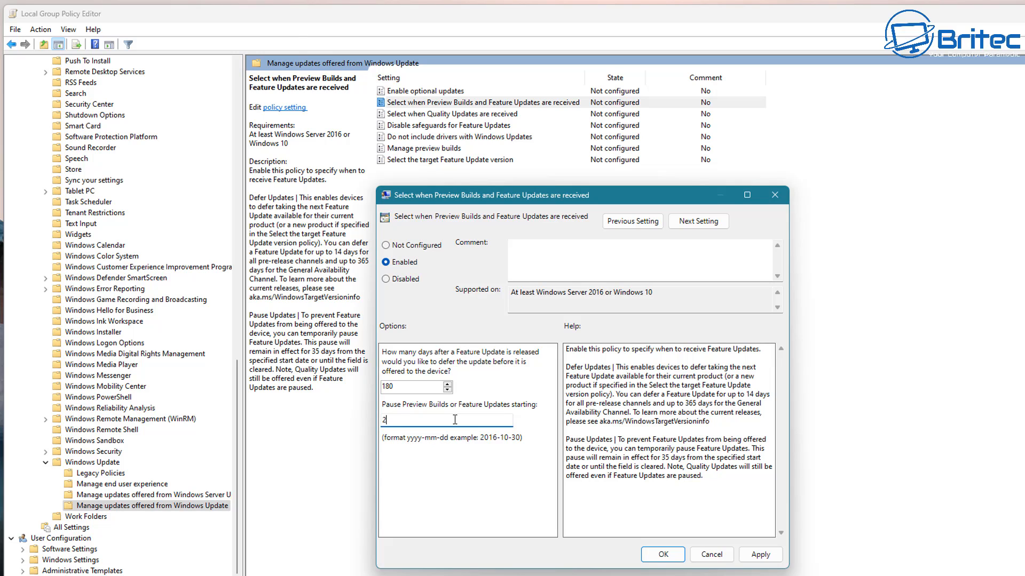
type("024")
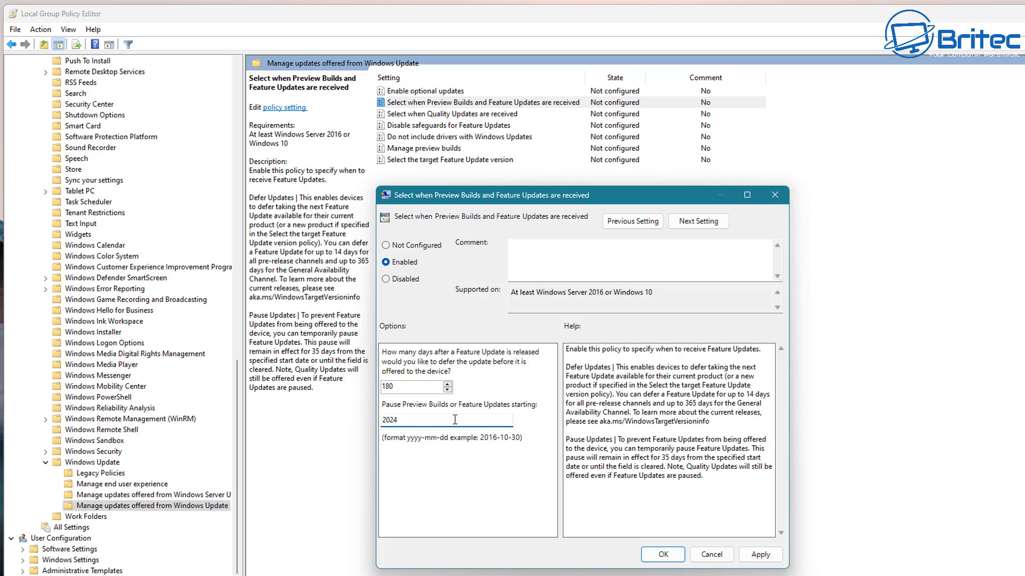
type("-")
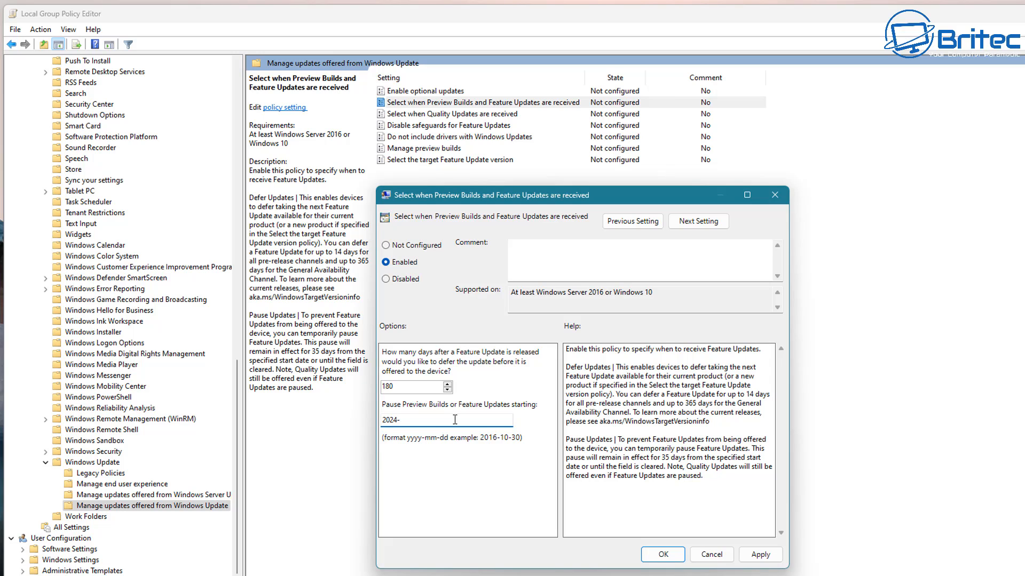
type("04-")
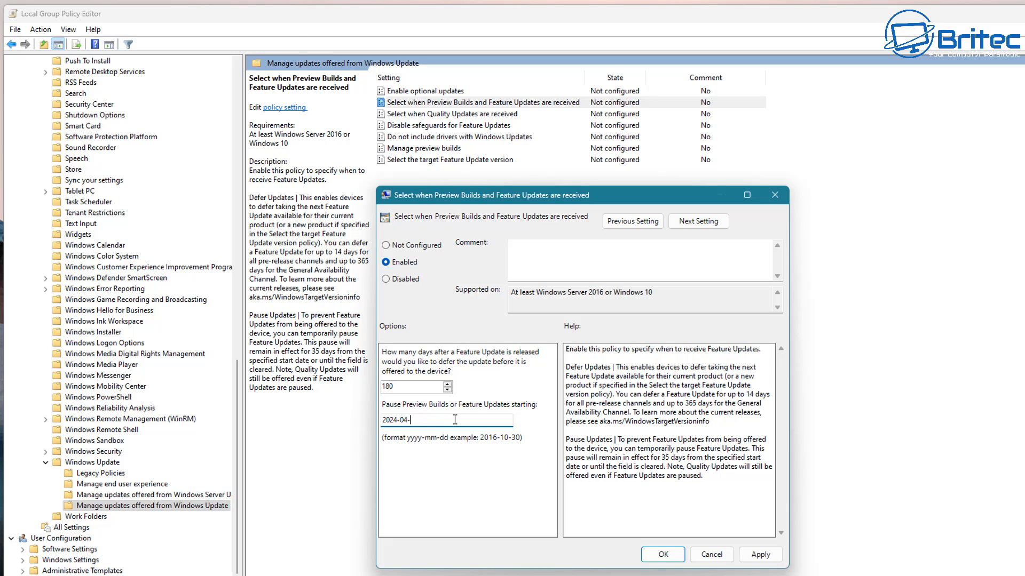
type("30")
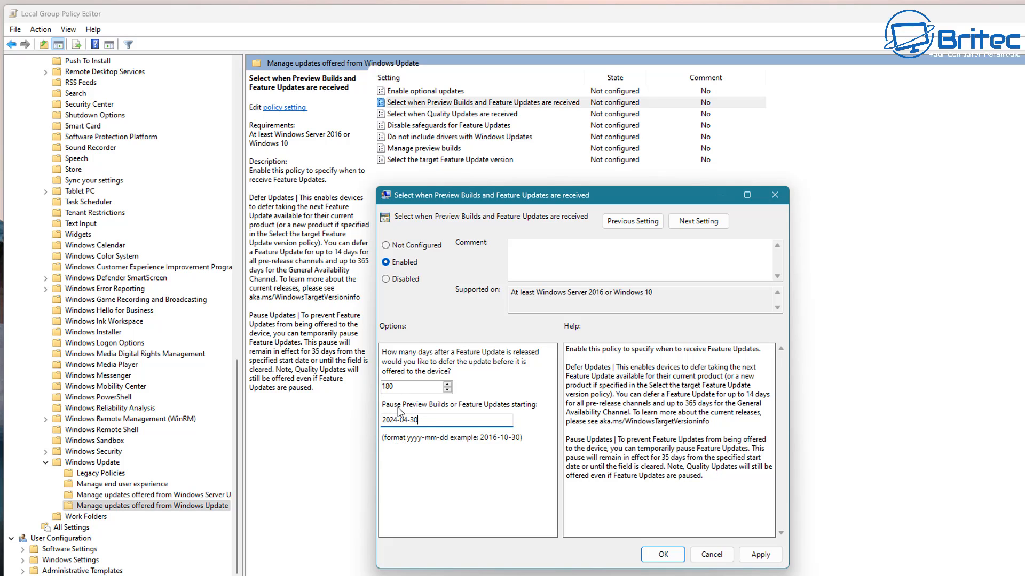
mouse_move(391, 433)
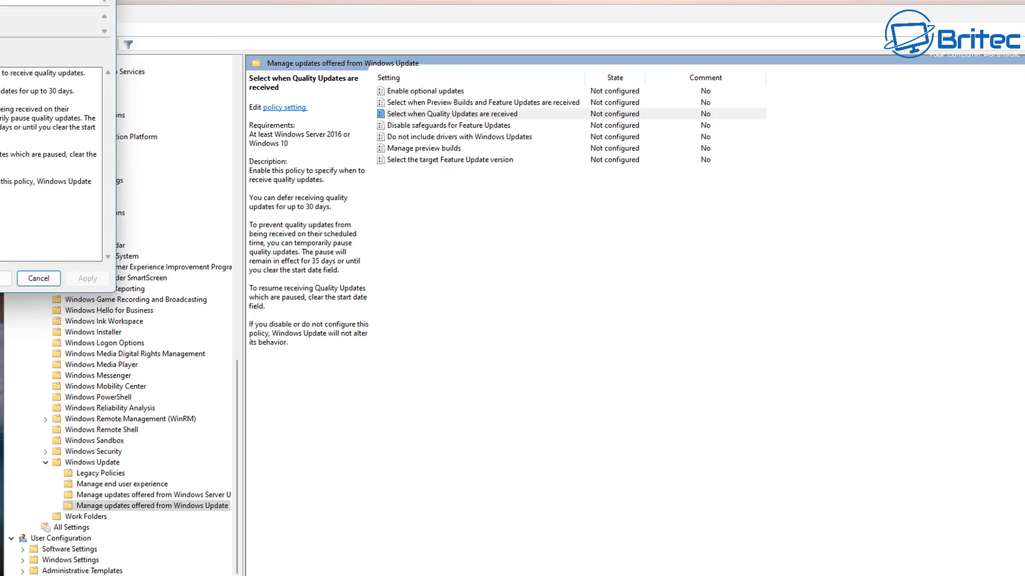
double_click(451, 113)
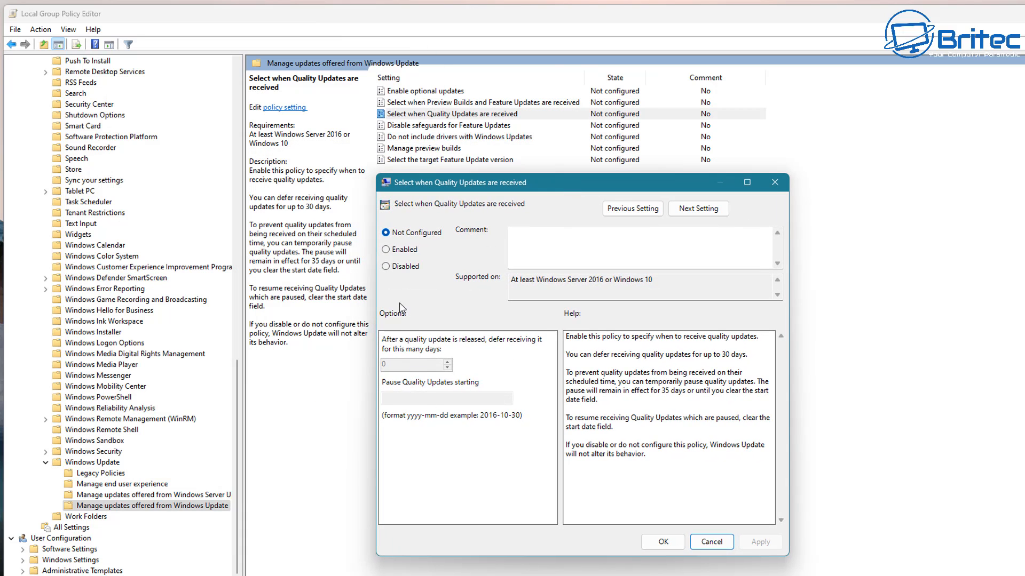
left_click(386, 249)
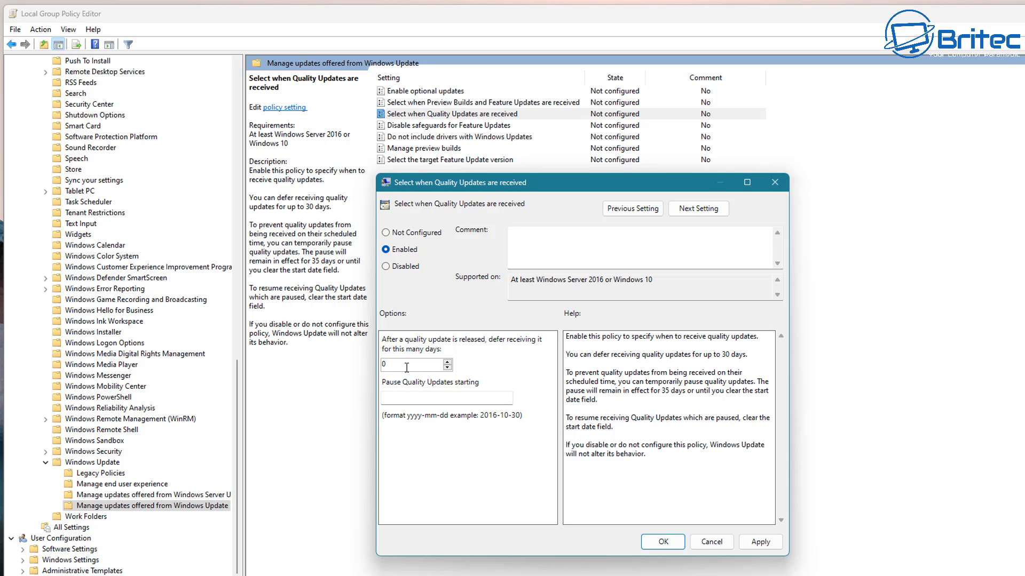
left_click(446, 397)
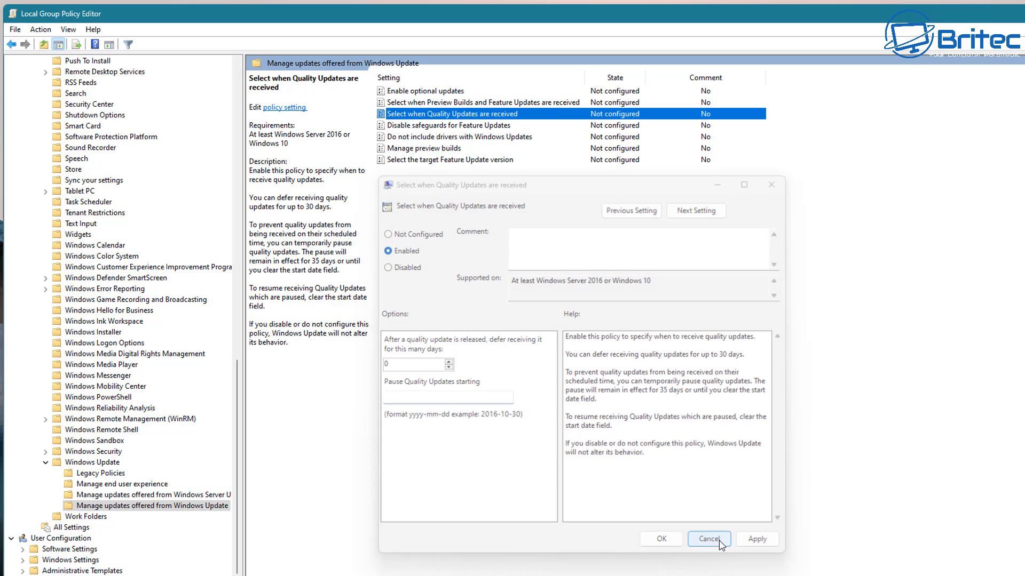
left_click(708, 539)
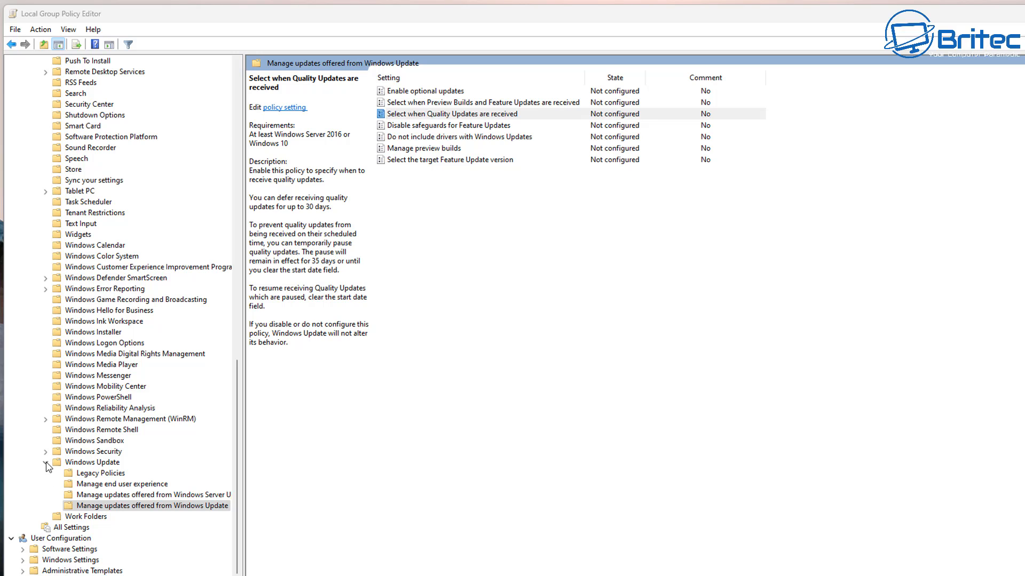
mouse_move(178, 477)
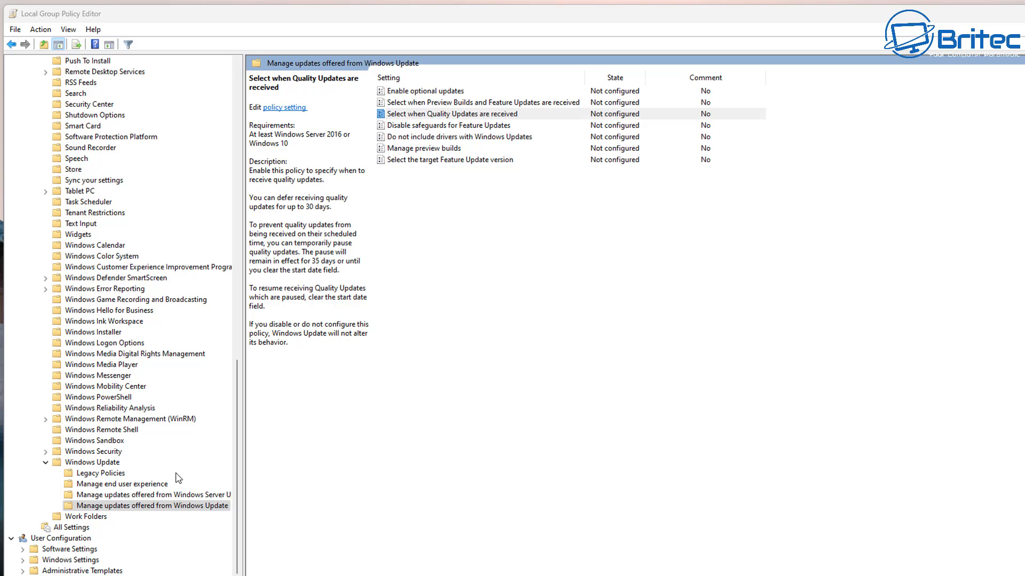
Open the Manage end user experience folder and select Configure Automatic Updates.
left_click(93, 462)
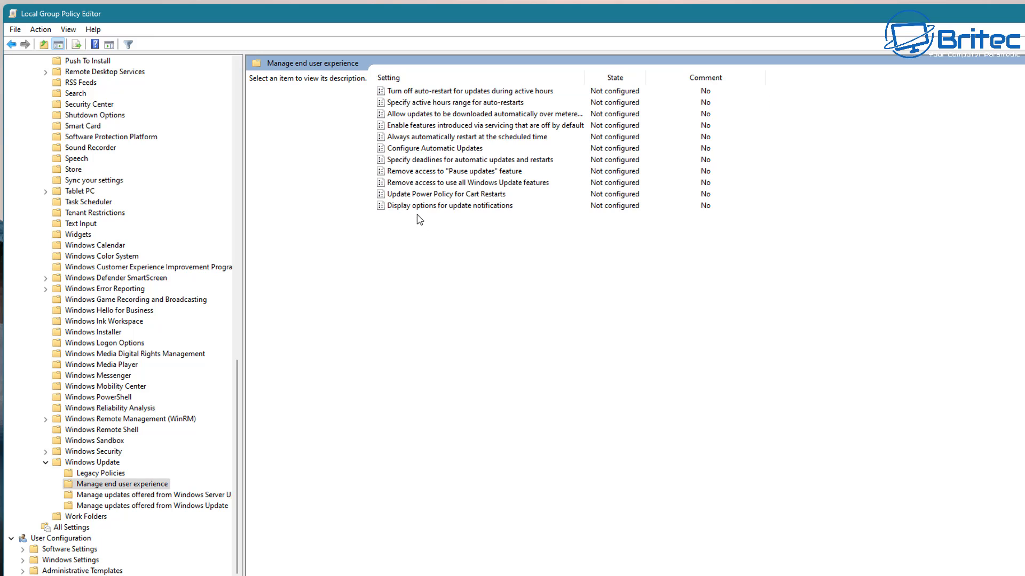
left_click(434, 148)
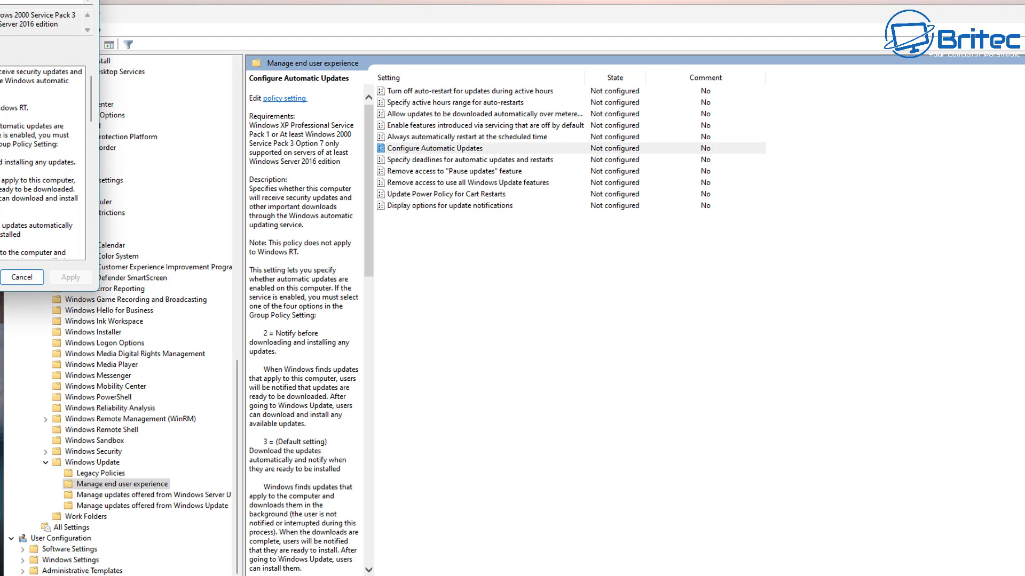
Enable Configure Automatic Updates with '2 - Notify for download and auto install'.
double_click(434, 148)
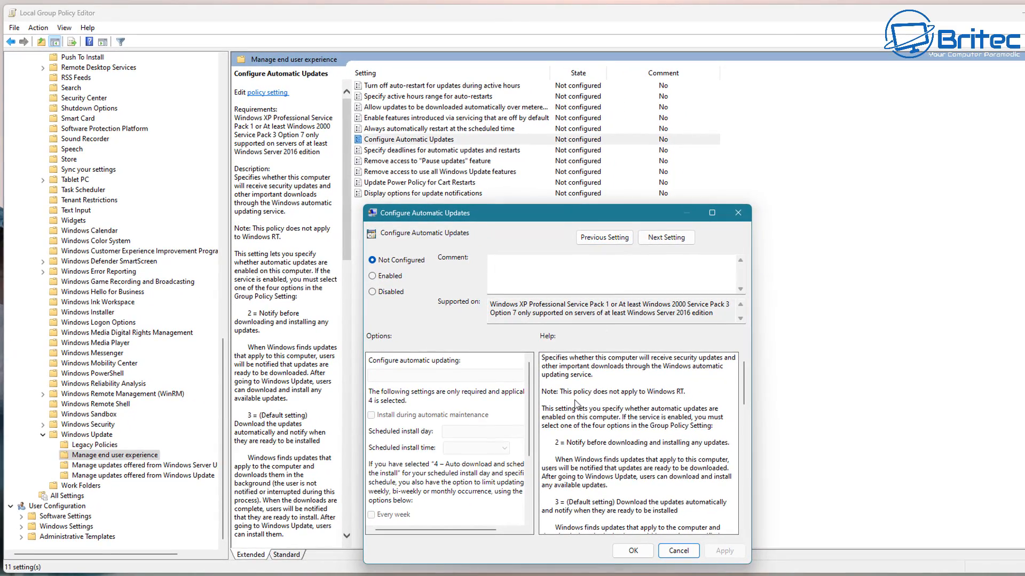
left_click(372, 275)
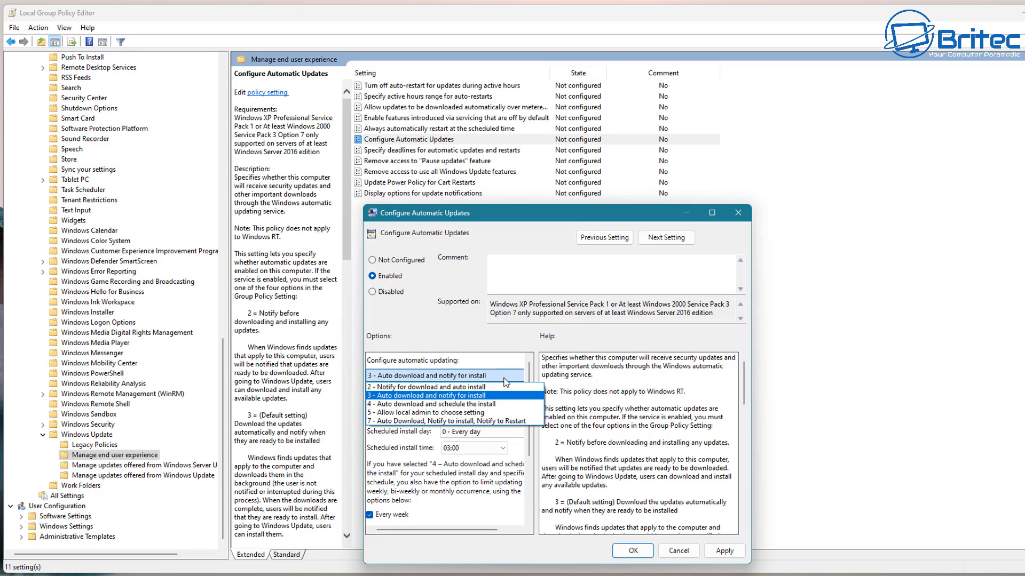
mouse_move(431, 386)
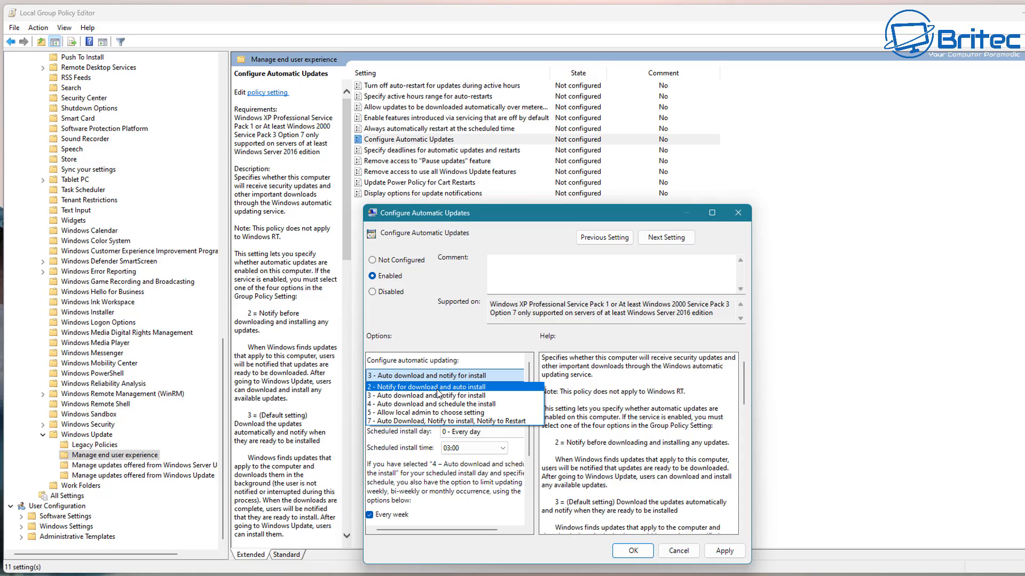
left_click(428, 386)
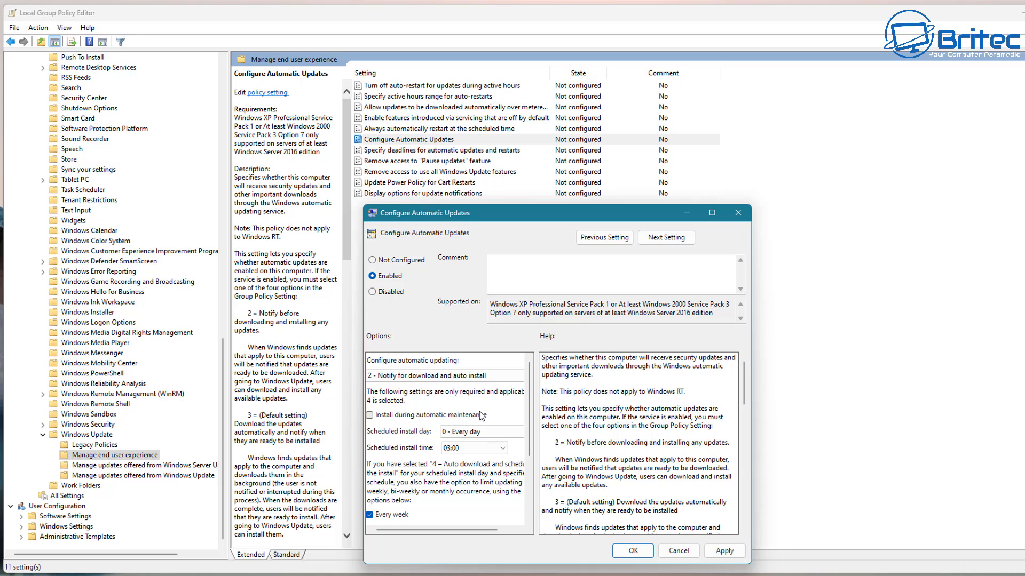
mouse_move(373, 432)
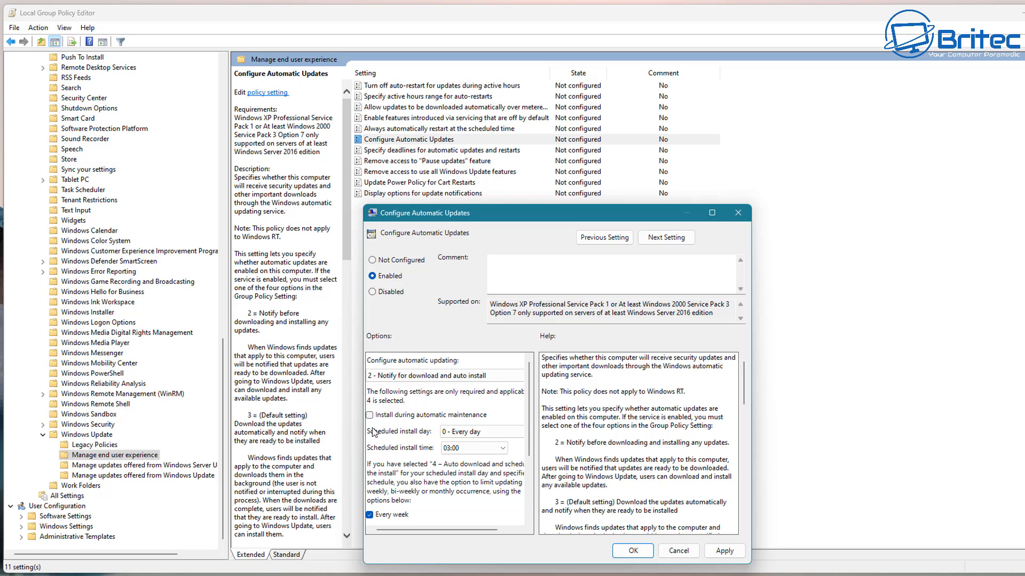
mouse_move(388, 456)
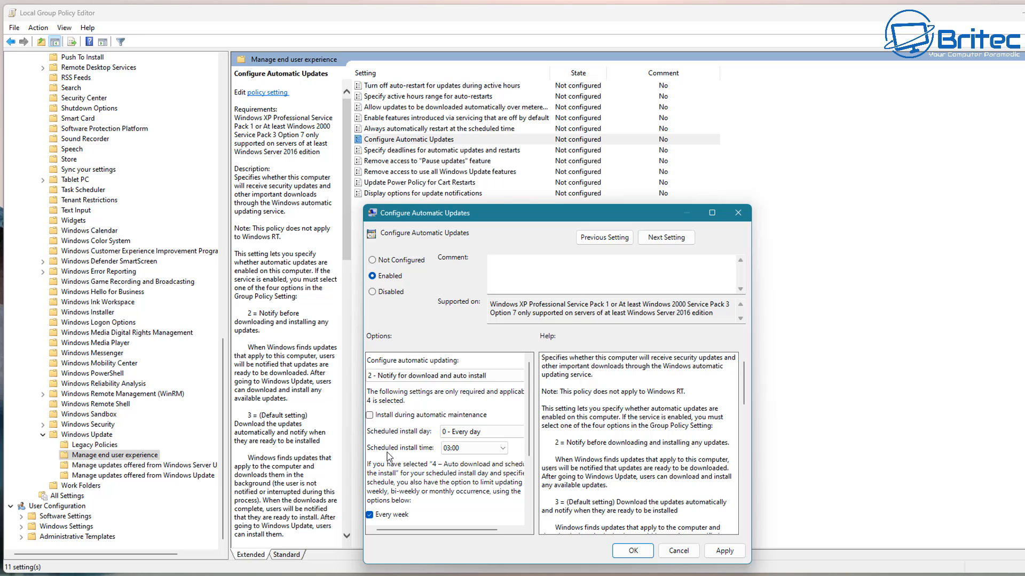
scroll("down", 3)
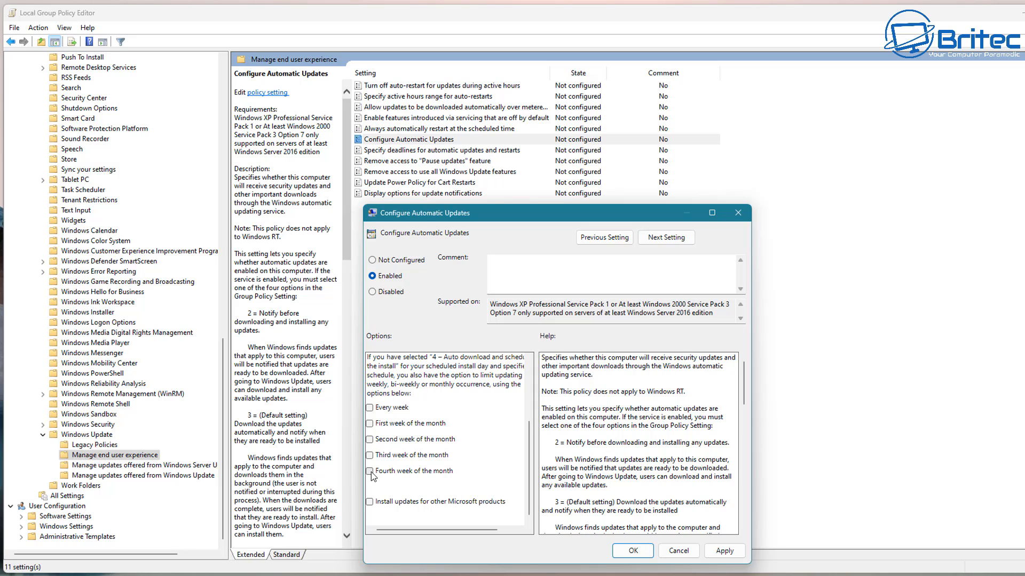
mouse_move(381, 488)
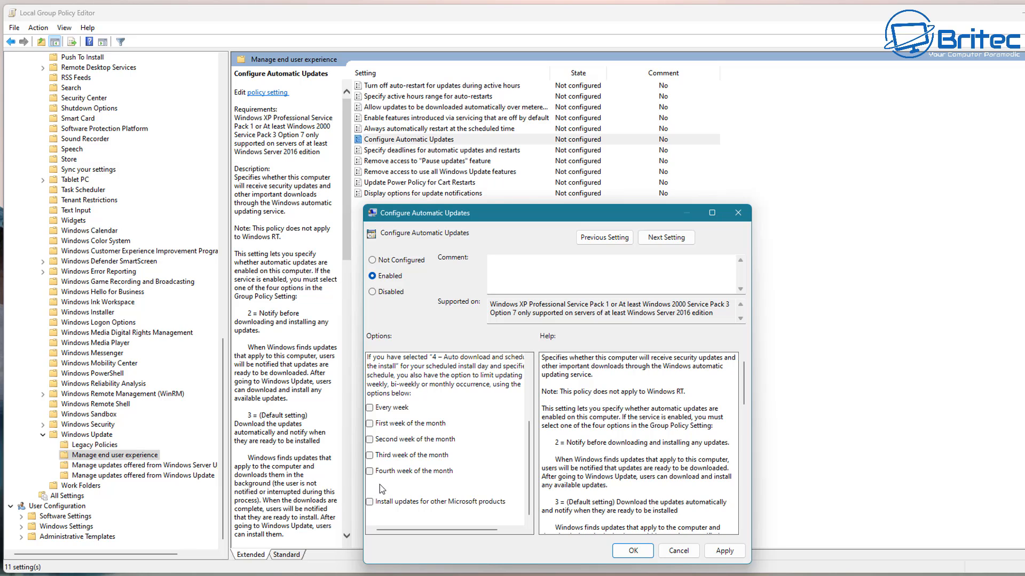
mouse_move(718, 386)
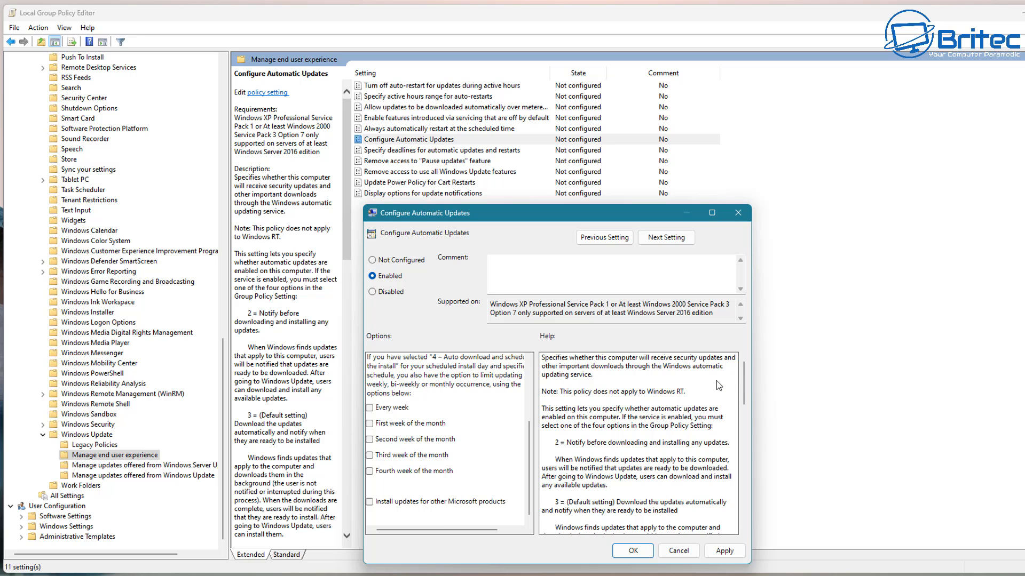
scroll("down", 3)
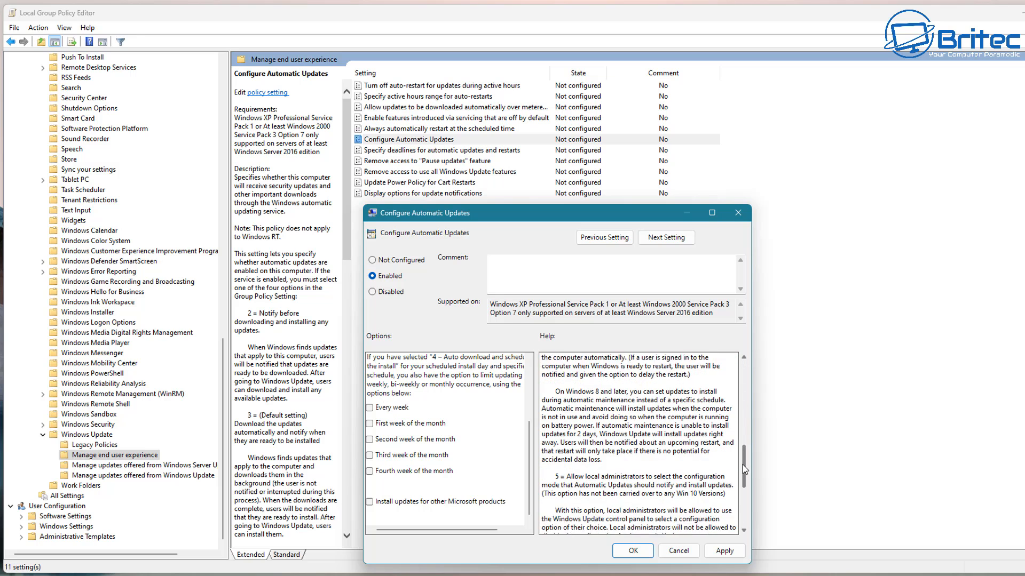
scroll("down", 3)
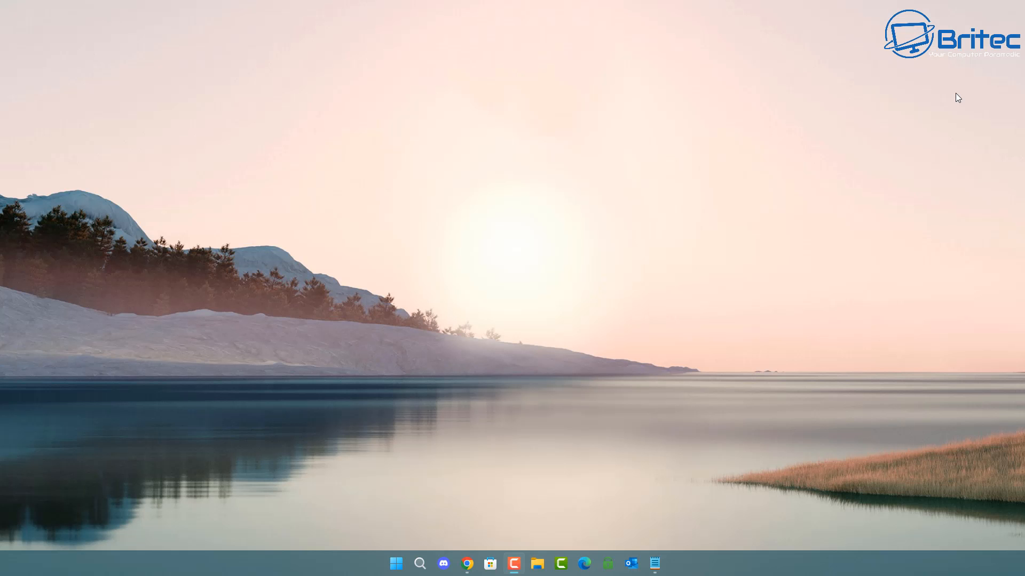
mouse_move(831, 192)
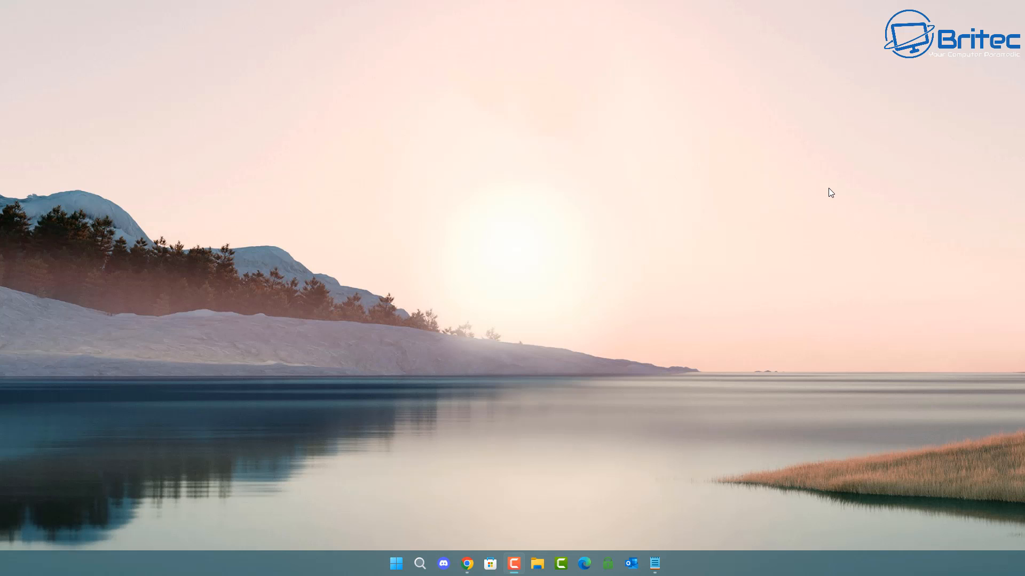